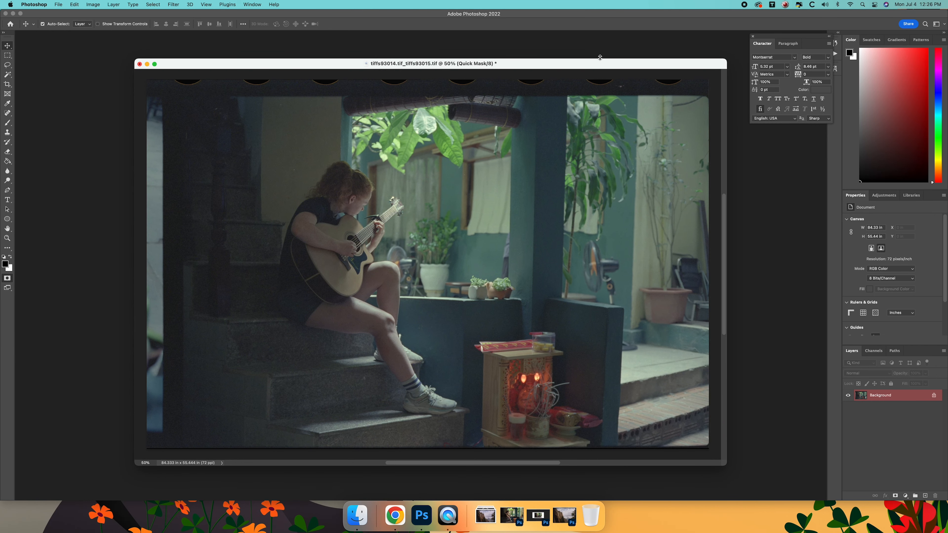
Nudge the girl-with-guitar scan's document window into place before opening Camera Raw.
drag(429, 63, 419, 57)
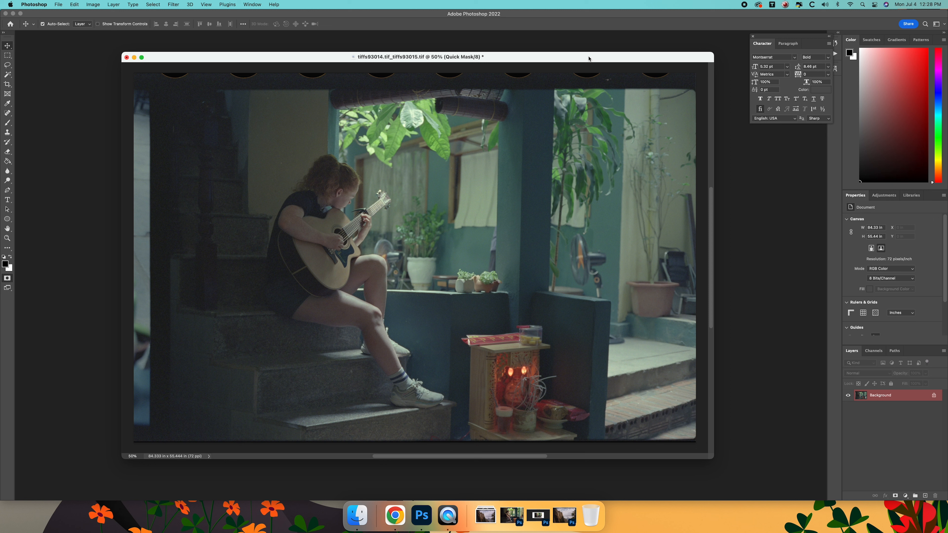
mouse_move(416, 167)
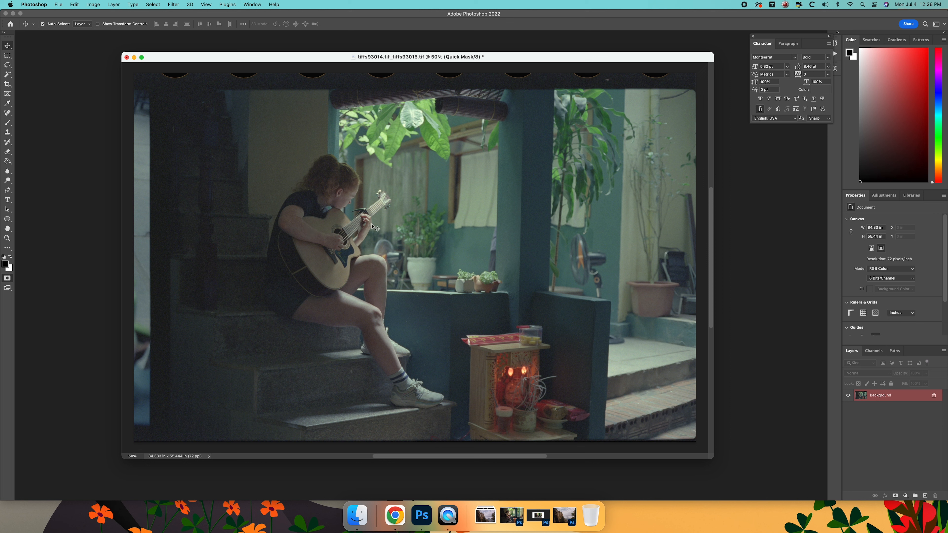
mouse_move(612, 100)
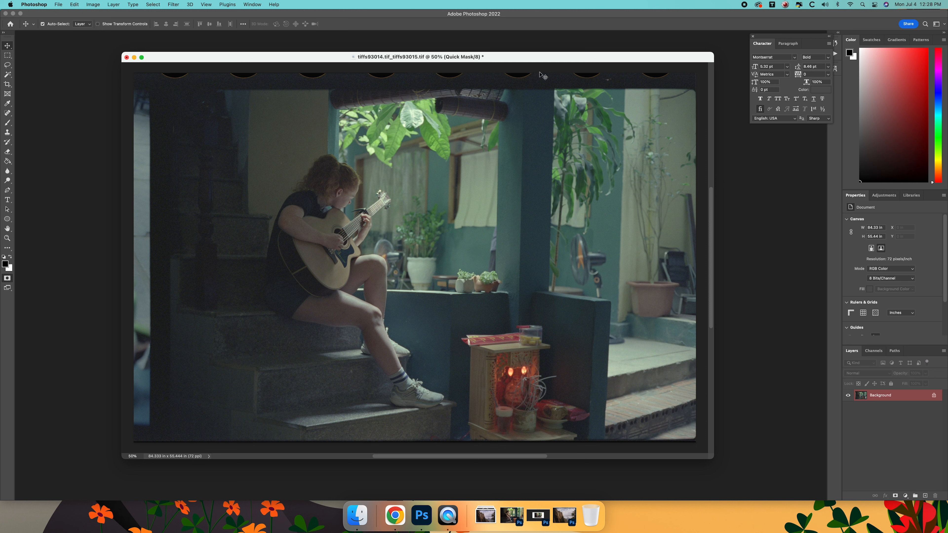
mouse_move(660, 77)
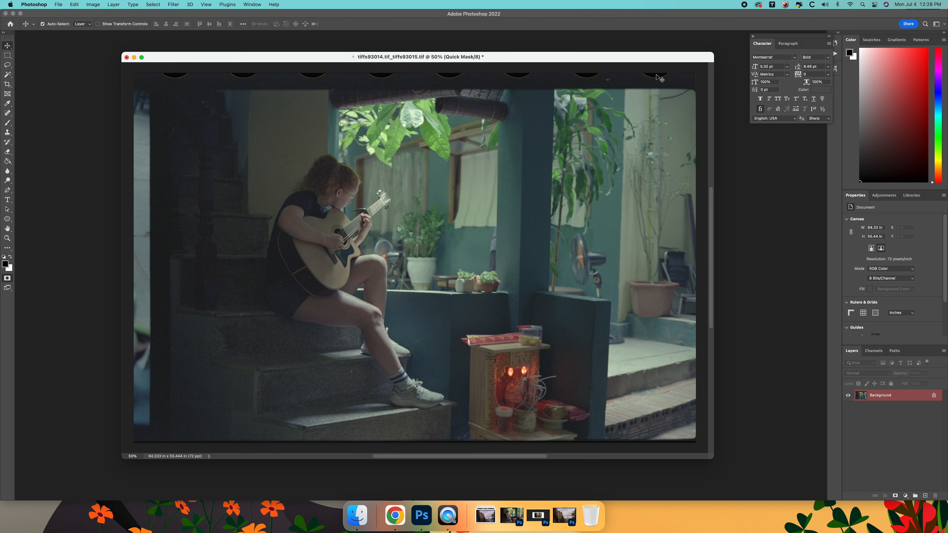
mouse_move(632, 59)
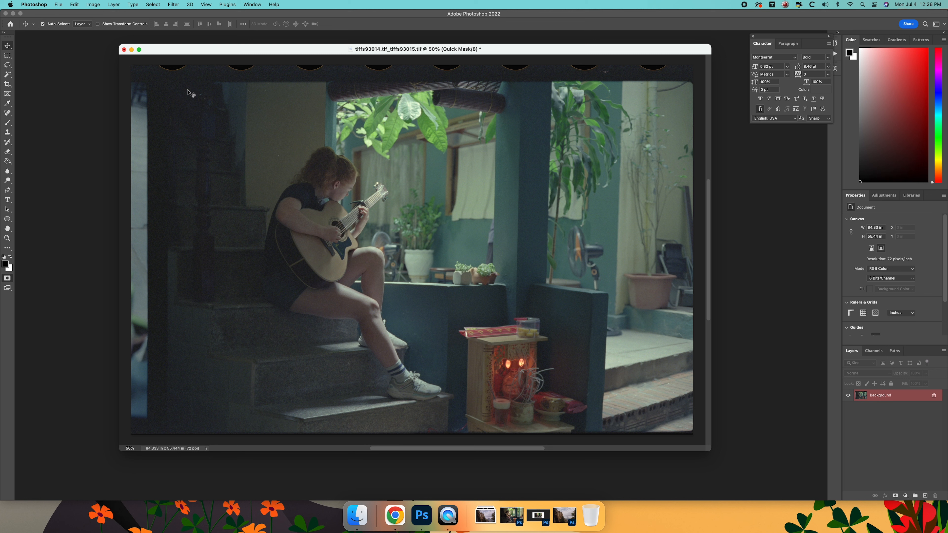
mouse_move(143, 398)
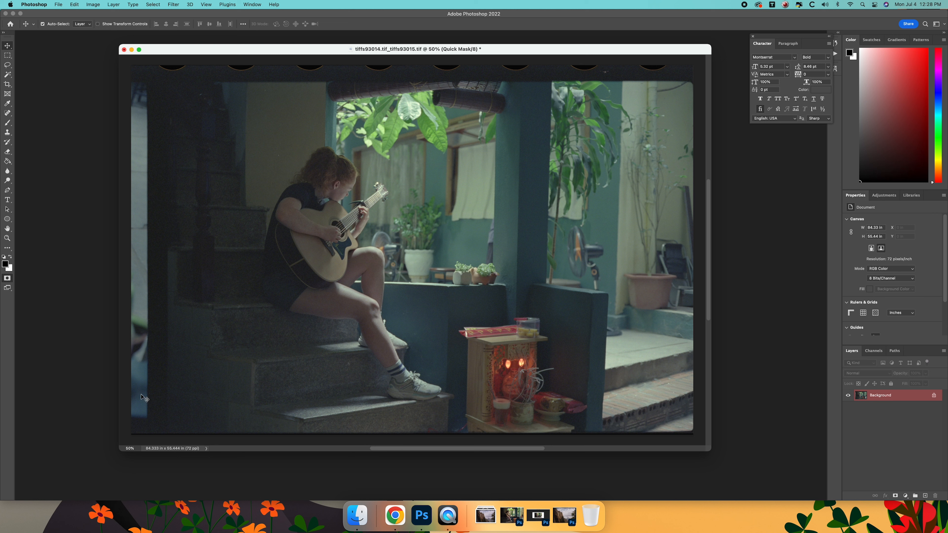
mouse_move(348, 83)
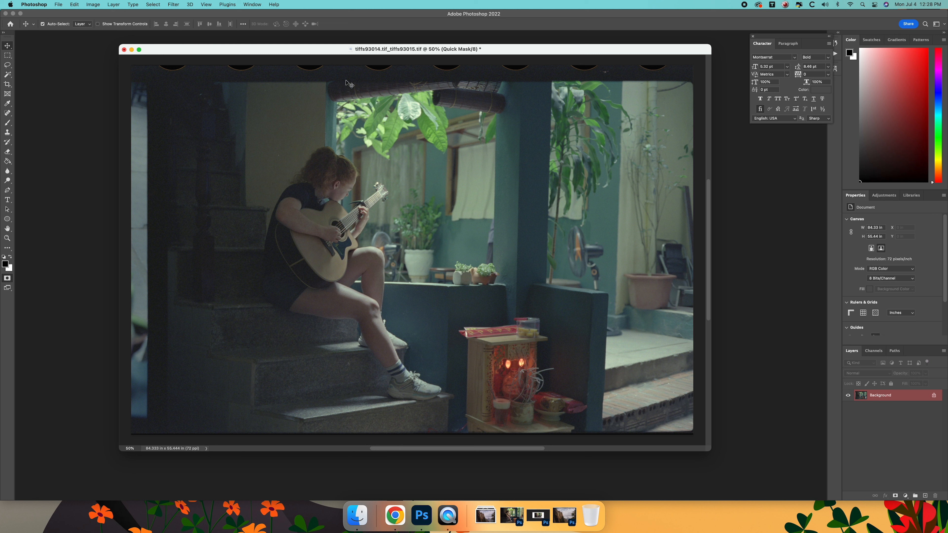
mouse_move(431, 141)
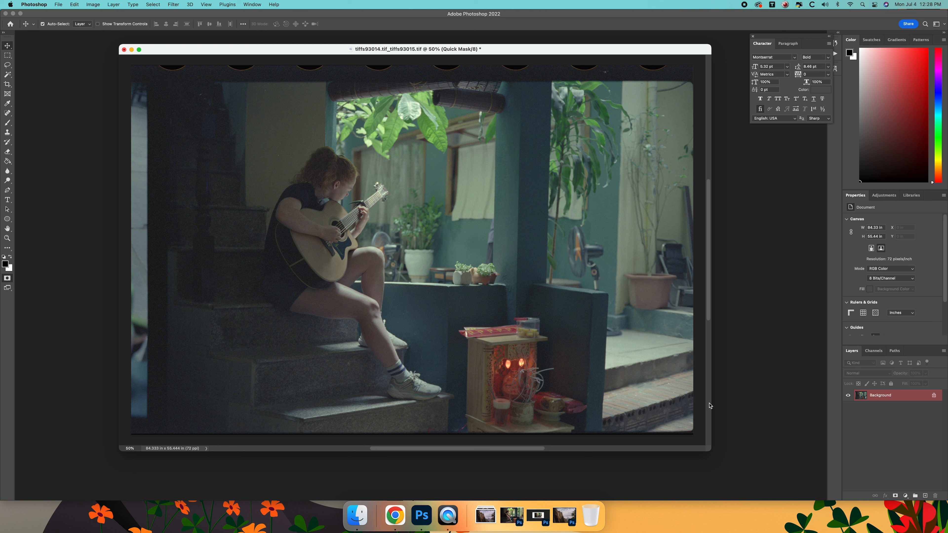
mouse_move(180, 84)
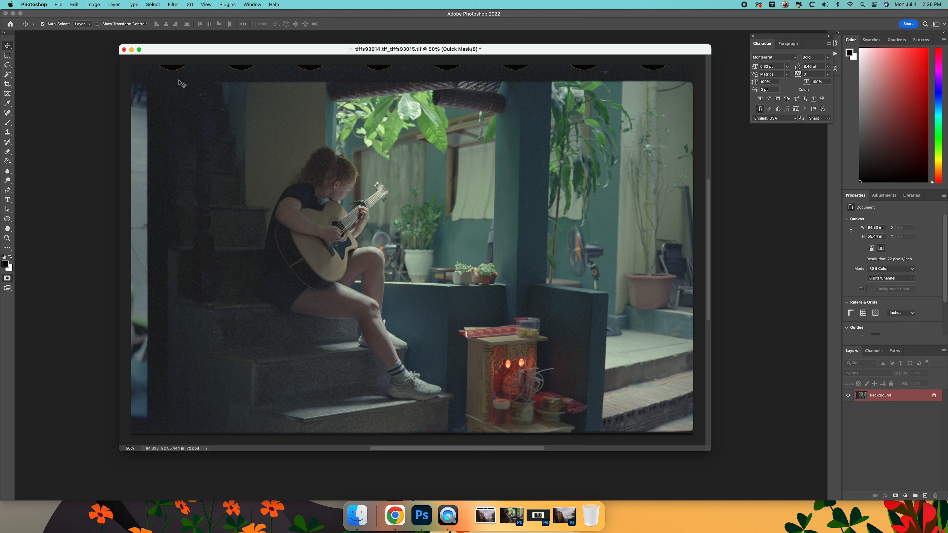
mouse_move(180, 84)
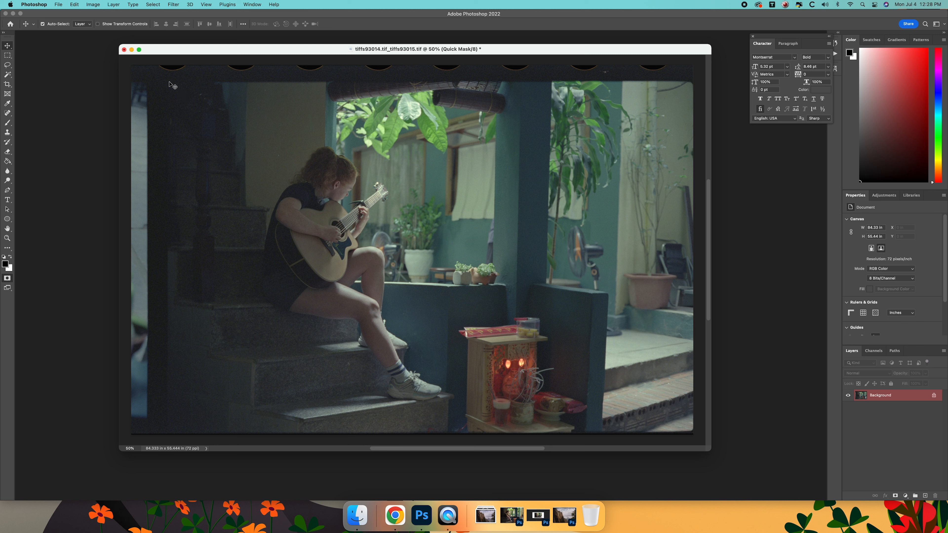
mouse_move(297, 77)
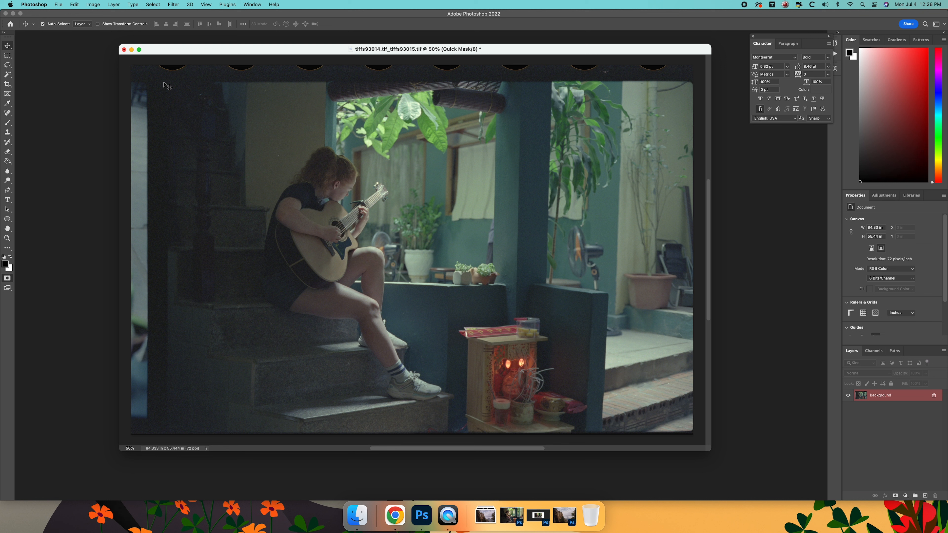
mouse_move(131, 216)
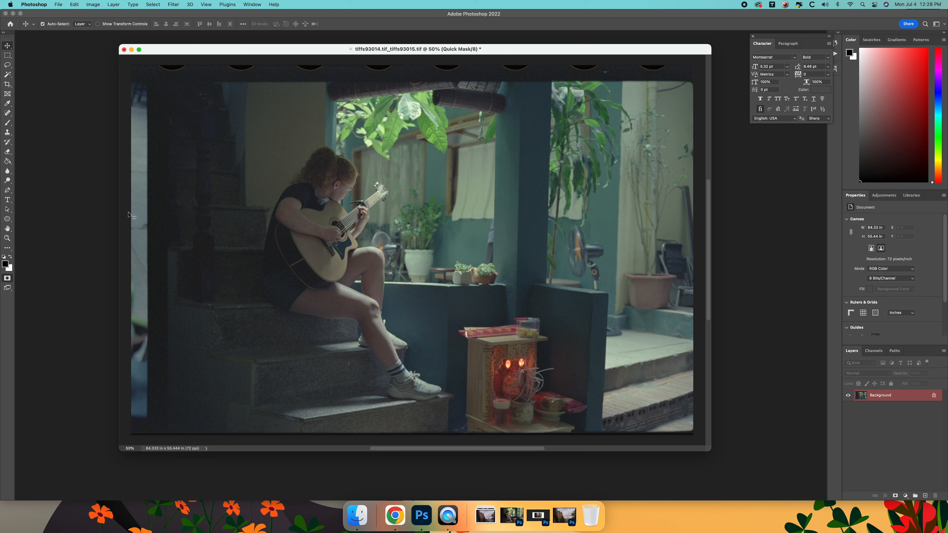
mouse_move(679, 115)
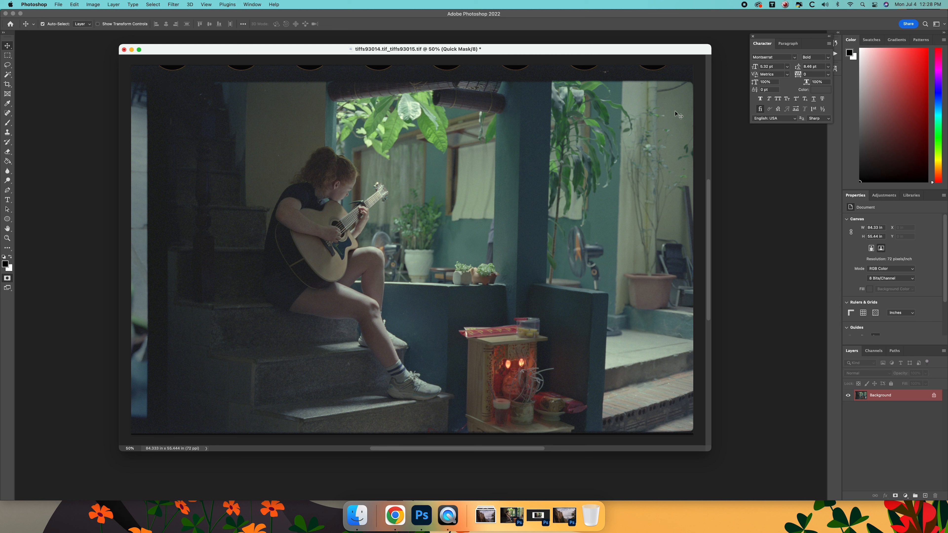
mouse_move(522, 71)
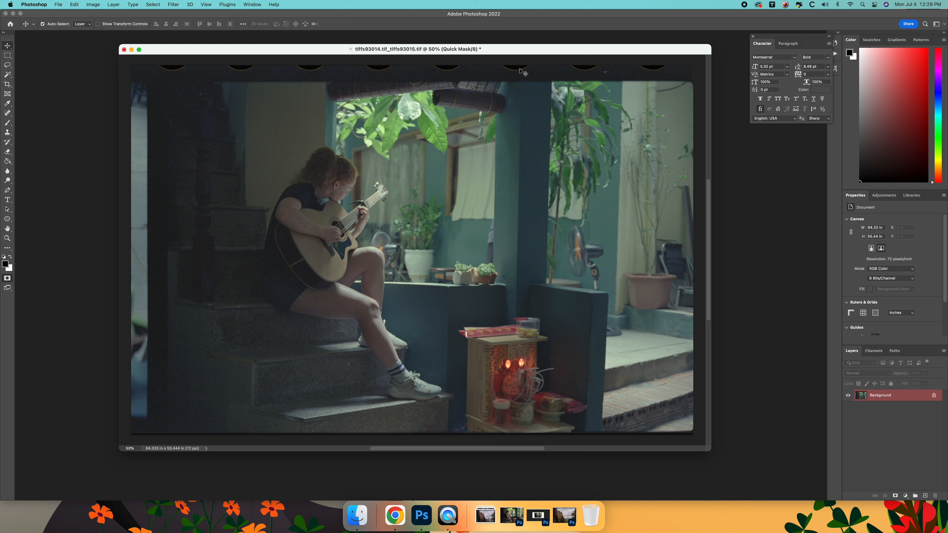
mouse_move(370, 371)
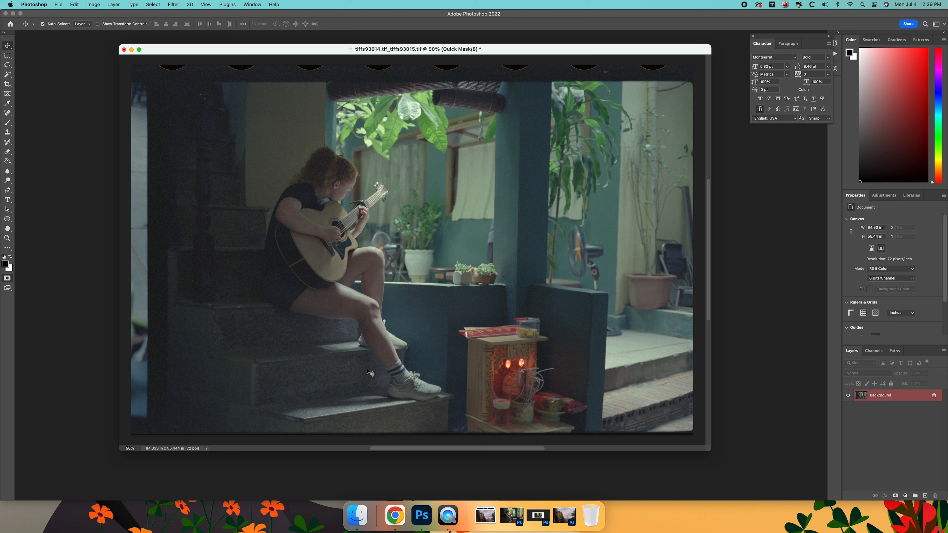
mouse_move(371, 95)
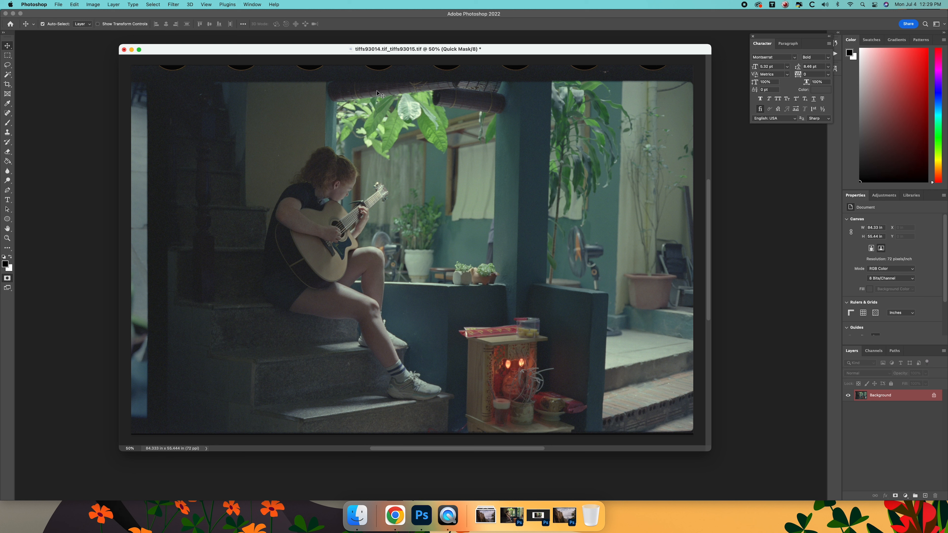
mouse_move(419, 53)
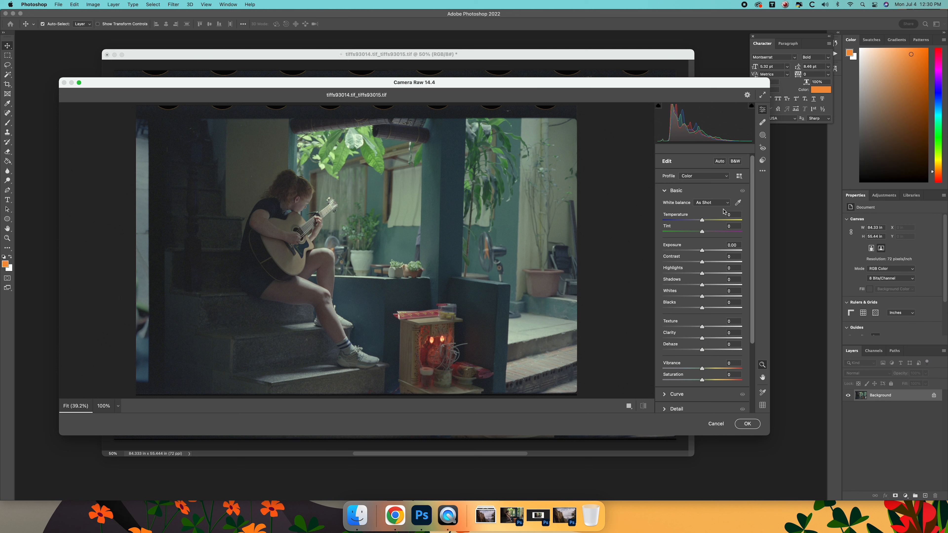
mouse_move(725, 212)
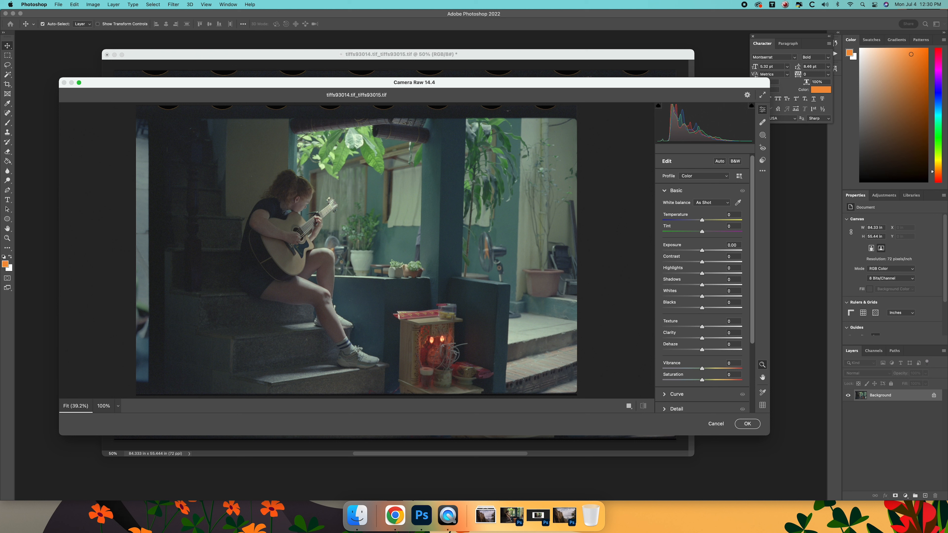
mouse_move(725, 211)
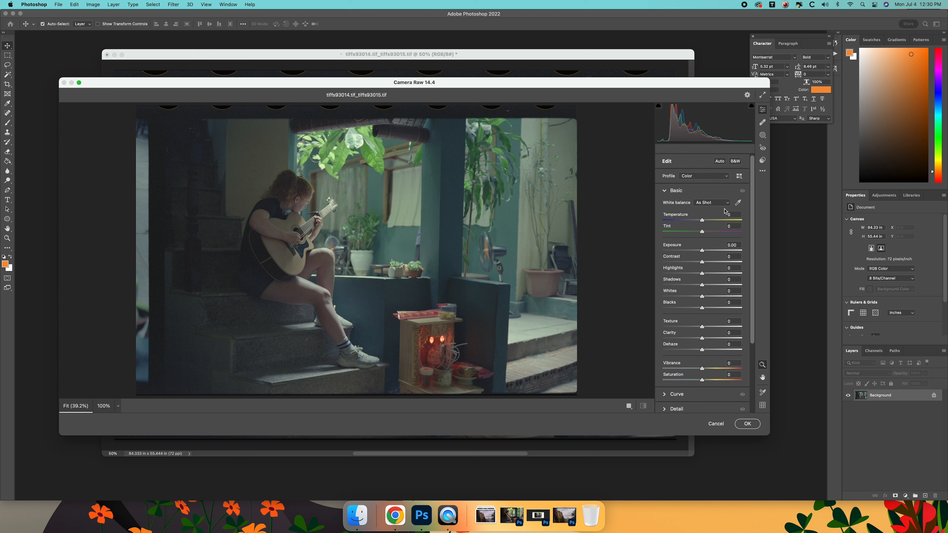
mouse_move(342, 366)
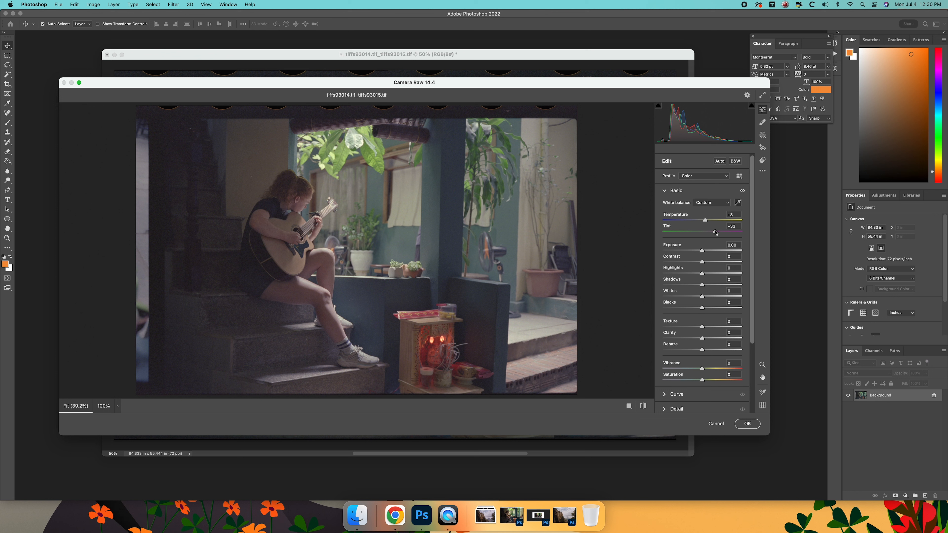
Set Temperature +13, Tint +15, Shadows -100 and Whites +59 on the guitar photo.
drag(715, 232, 705, 231)
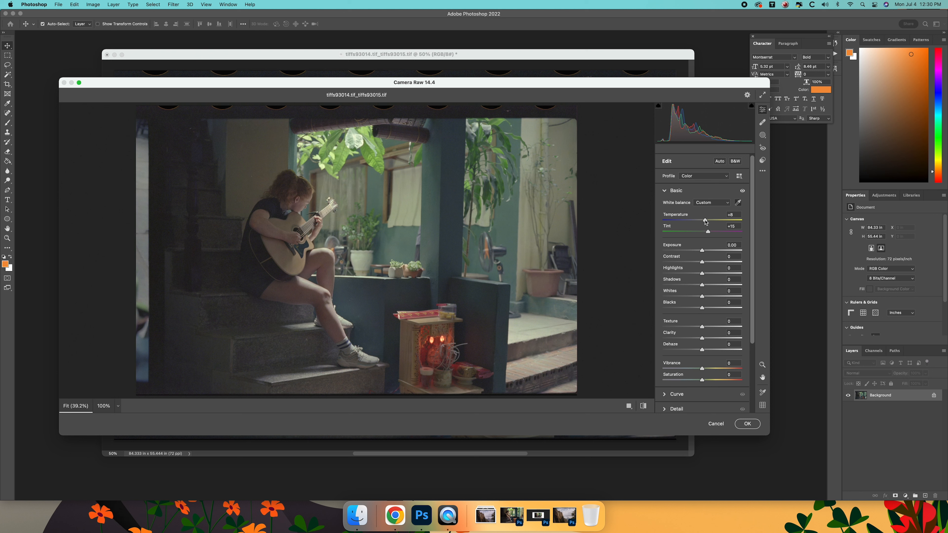
drag(704, 219, 708, 219)
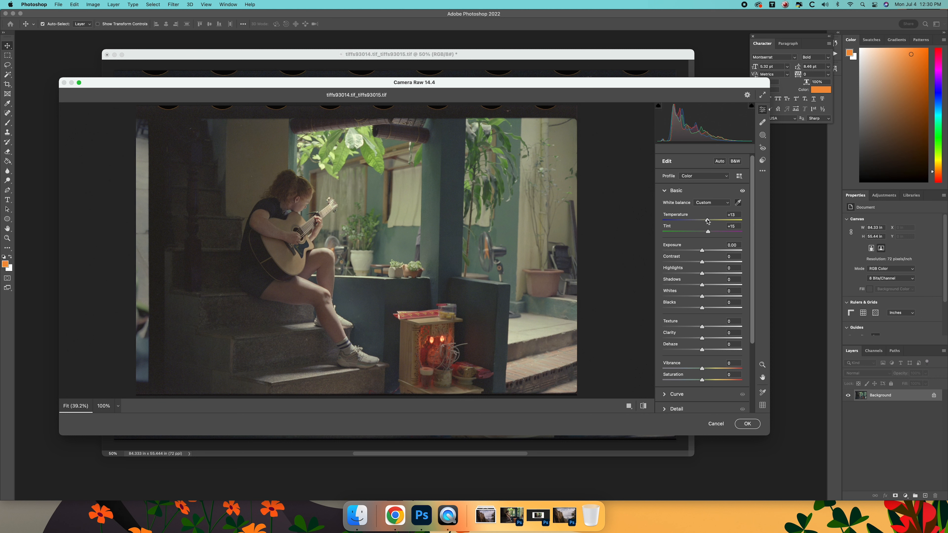
mouse_move(705, 296)
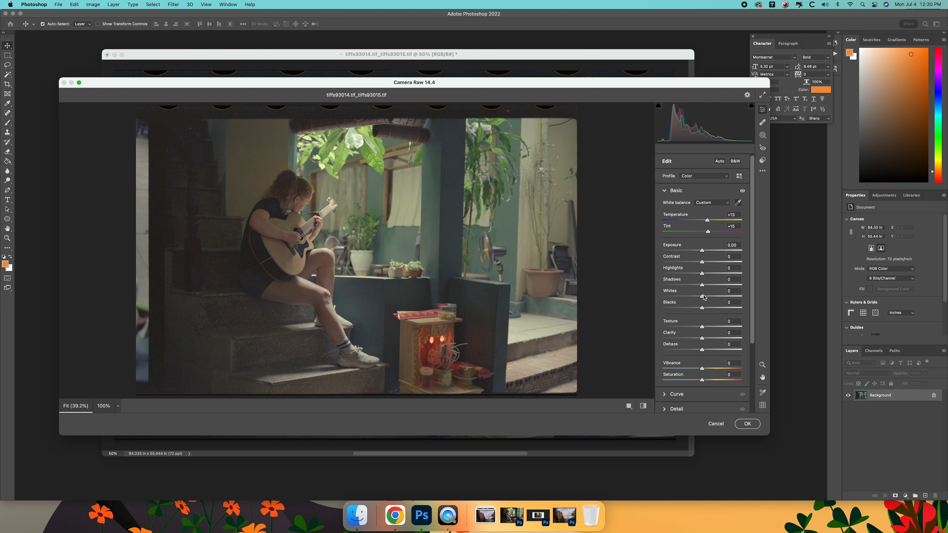
drag(702, 284, 665, 285)
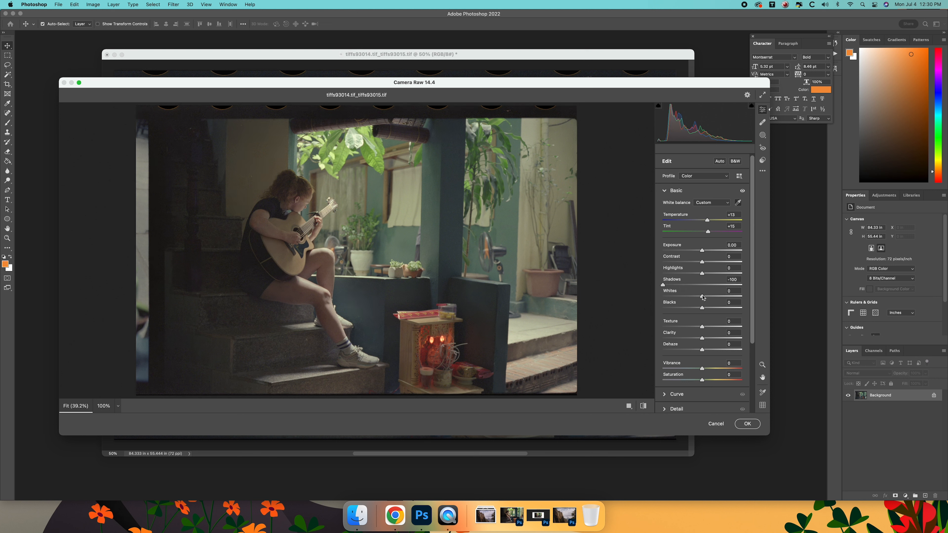
drag(702, 296, 726, 296)
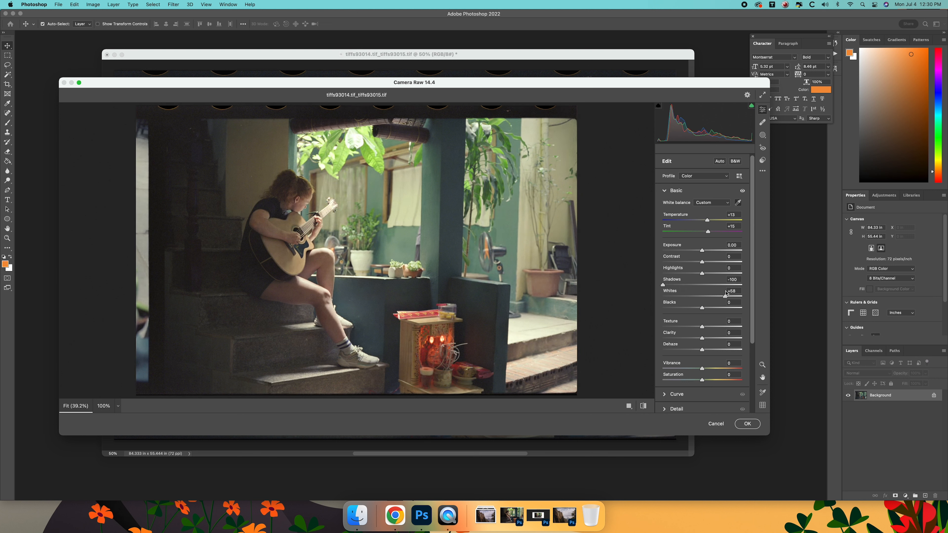
drag(727, 296, 728, 296)
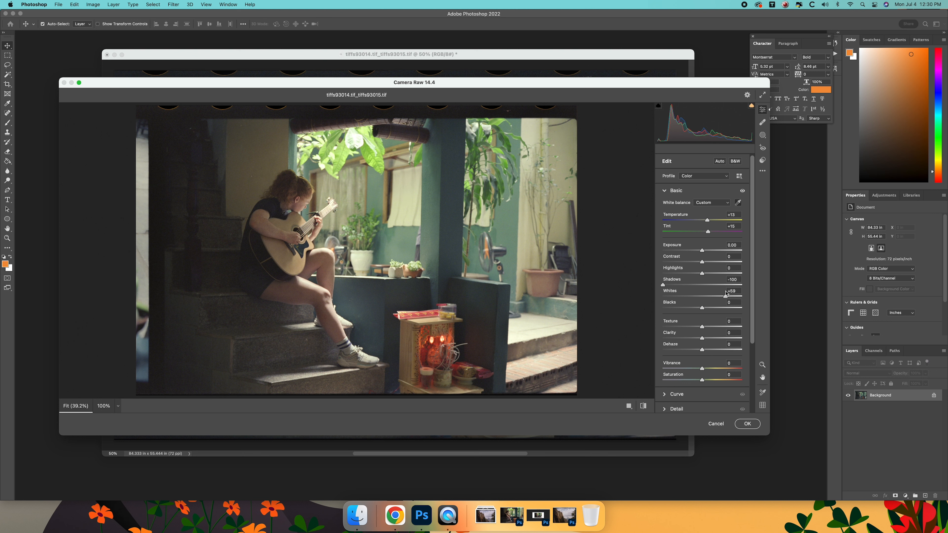
Set Contrast +25, Dehaze +6, Saturation +8 and Exposure -0.35 on the guitar photo.
drag(702, 262, 711, 262)
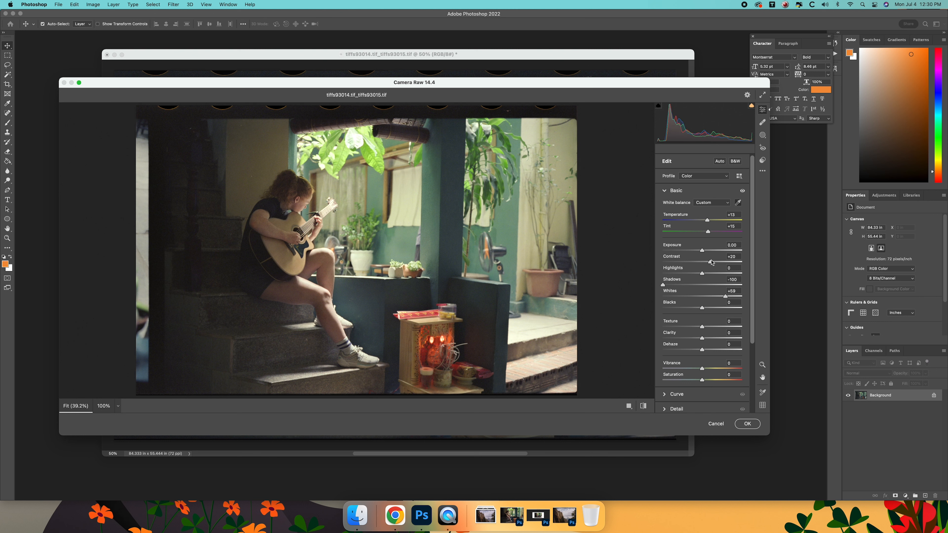
drag(712, 262, 717, 262)
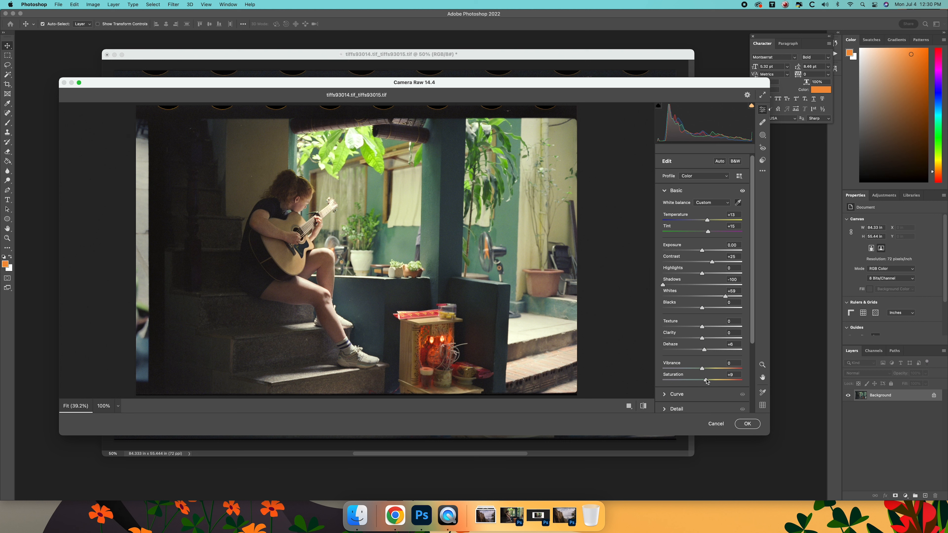
drag(701, 380, 708, 380)
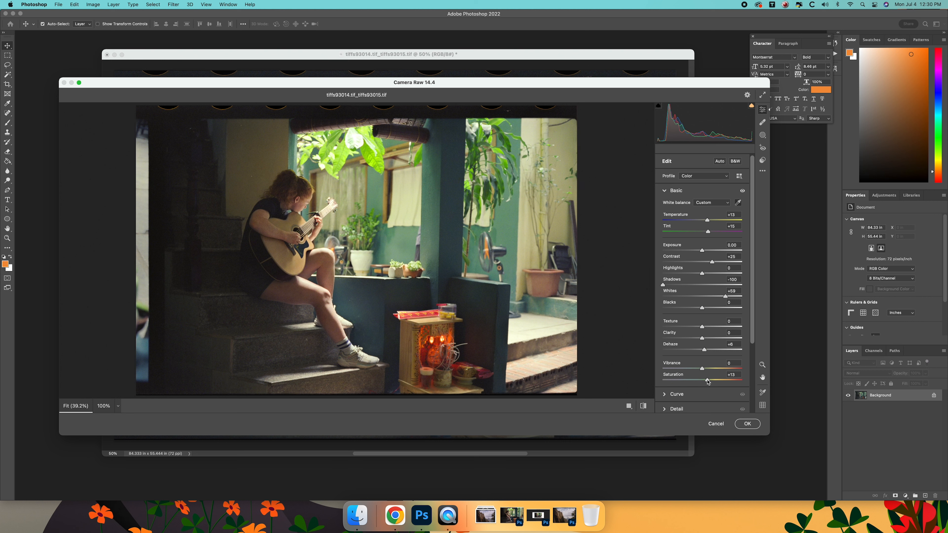
drag(707, 382, 703, 381)
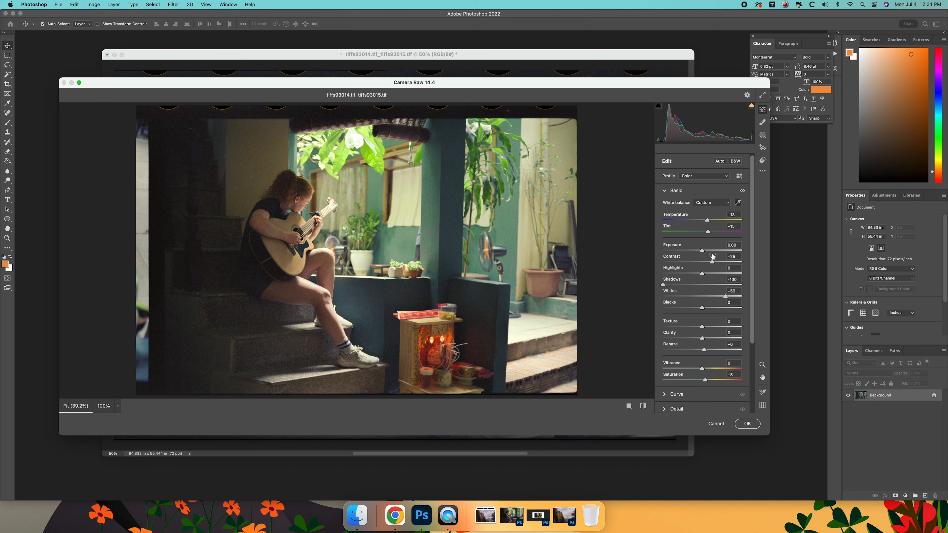
drag(701, 250, 698, 250)
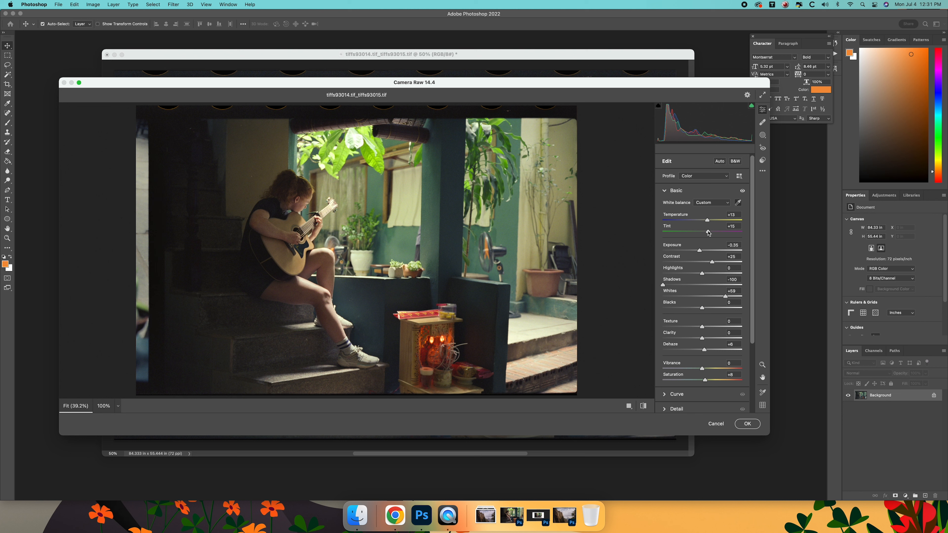
Settle on Tint +25 and Temperature +9, then apply the grade with OK.
drag(706, 232, 712, 232)
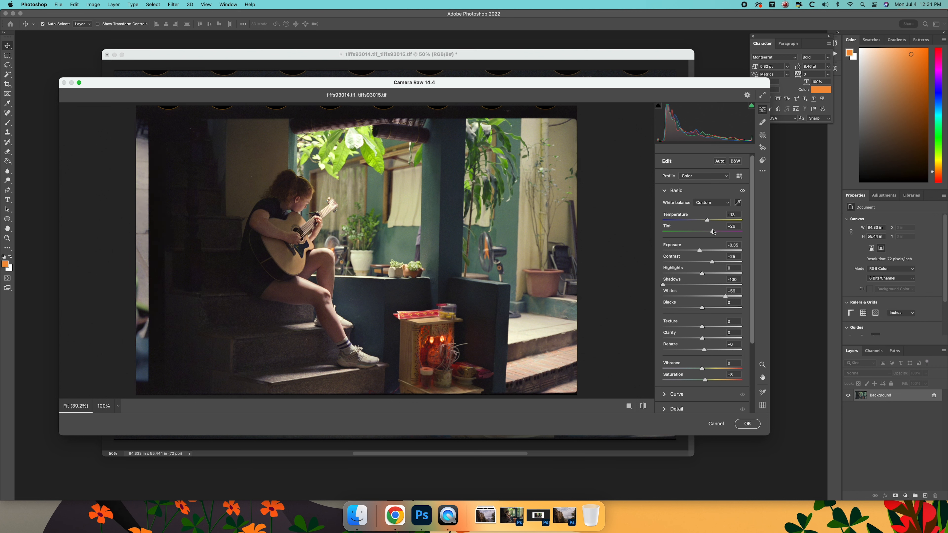
drag(712, 231, 698, 219)
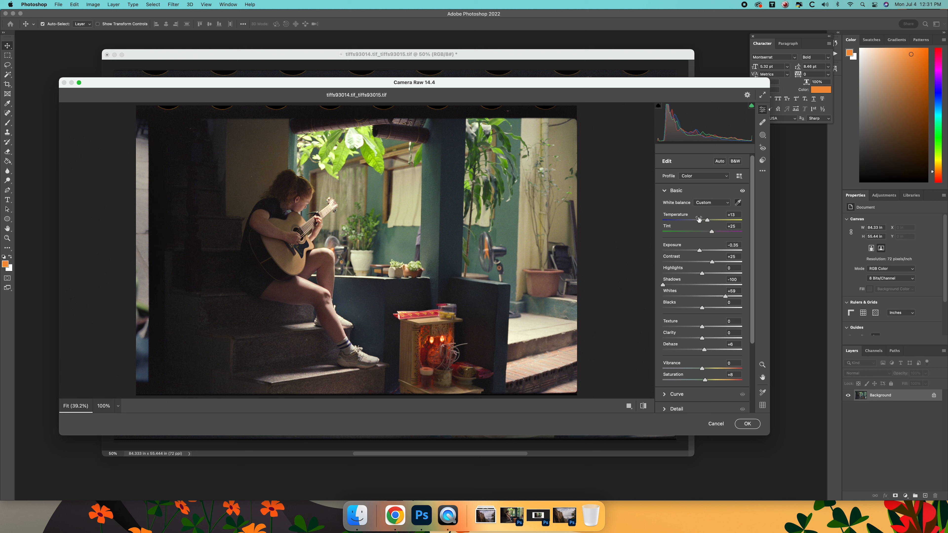
mouse_move(707, 221)
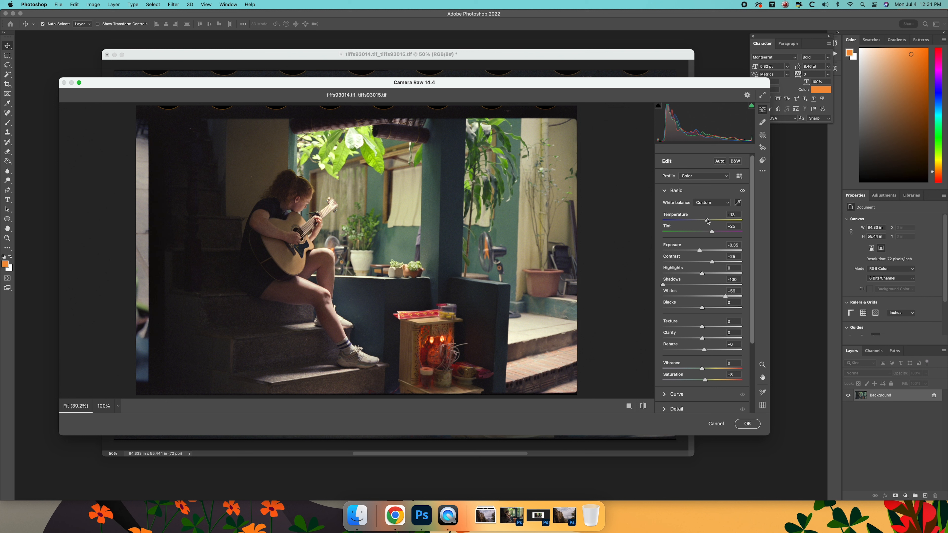
drag(719, 222, 700, 222)
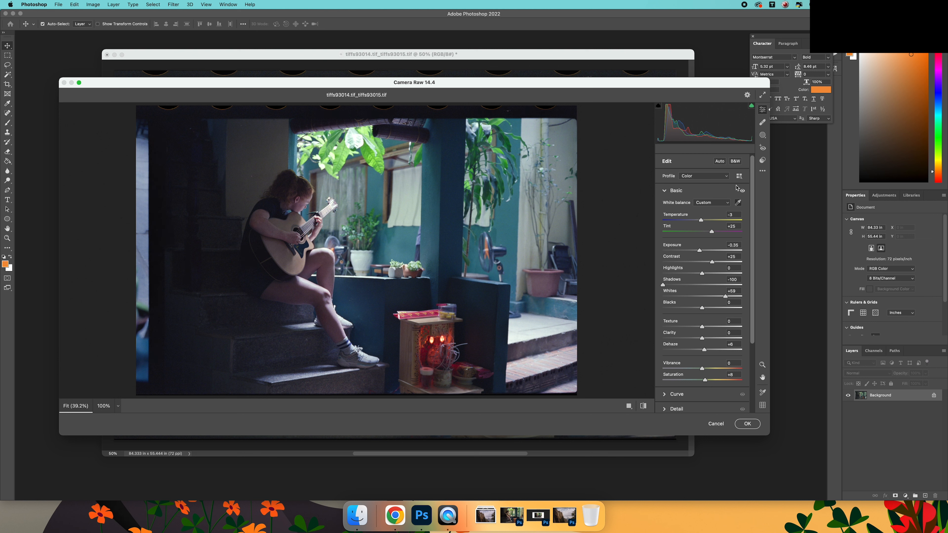
drag(702, 222, 713, 221)
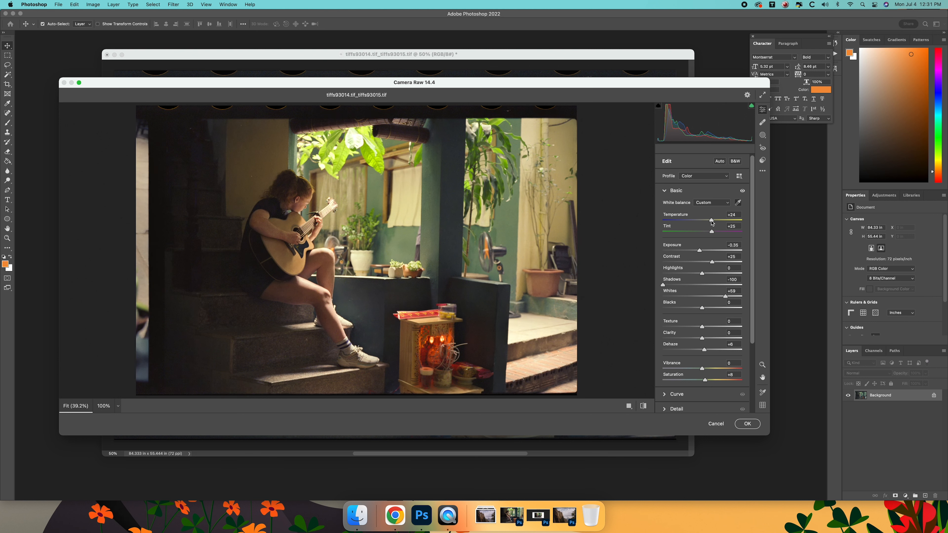
drag(712, 221, 705, 221)
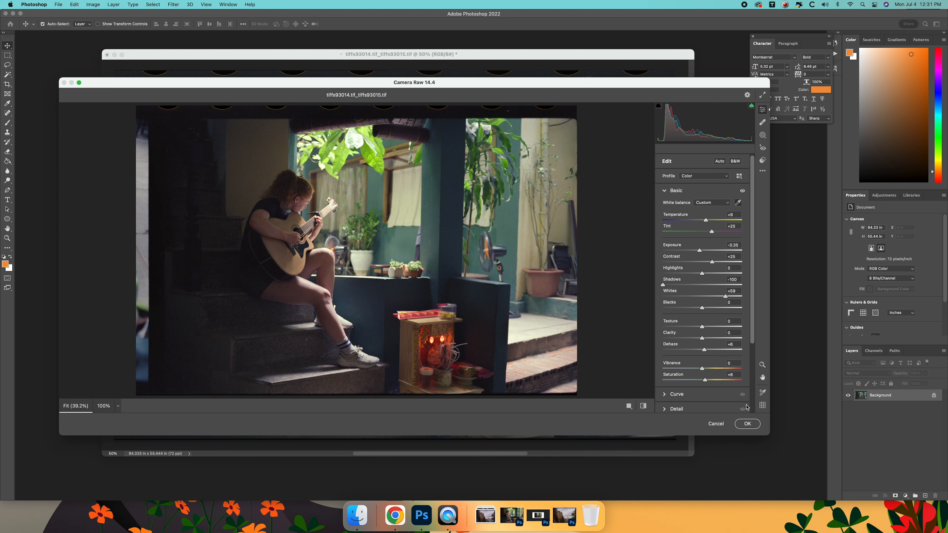
click(746, 423)
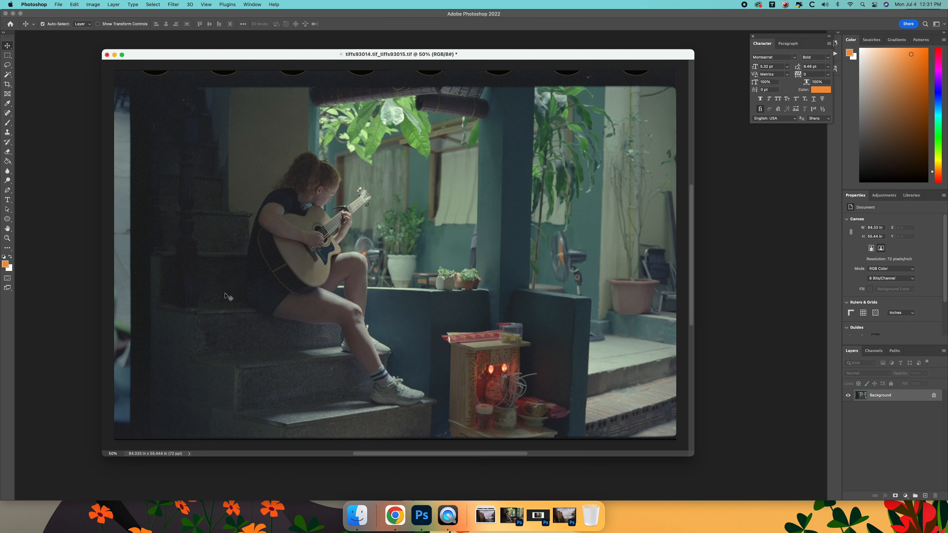
mouse_move(312, 121)
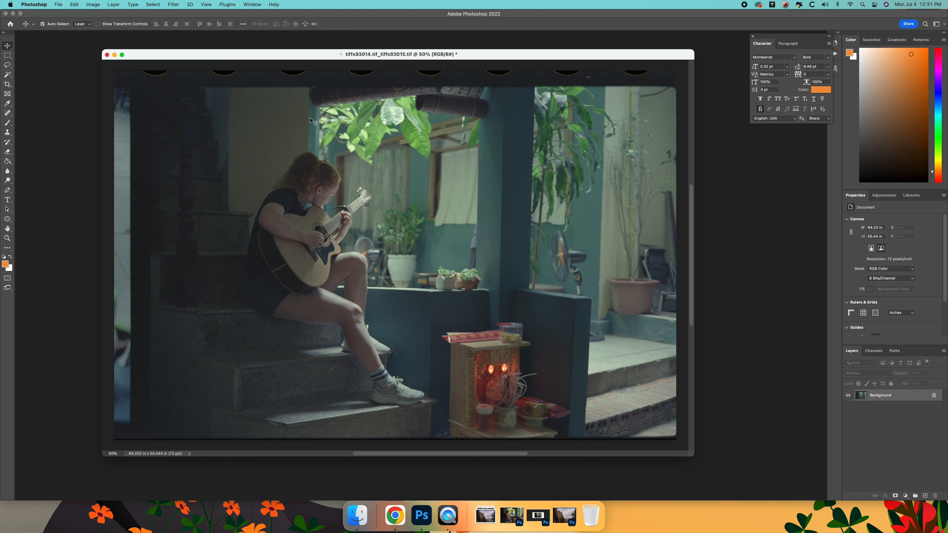
mouse_move(309, 171)
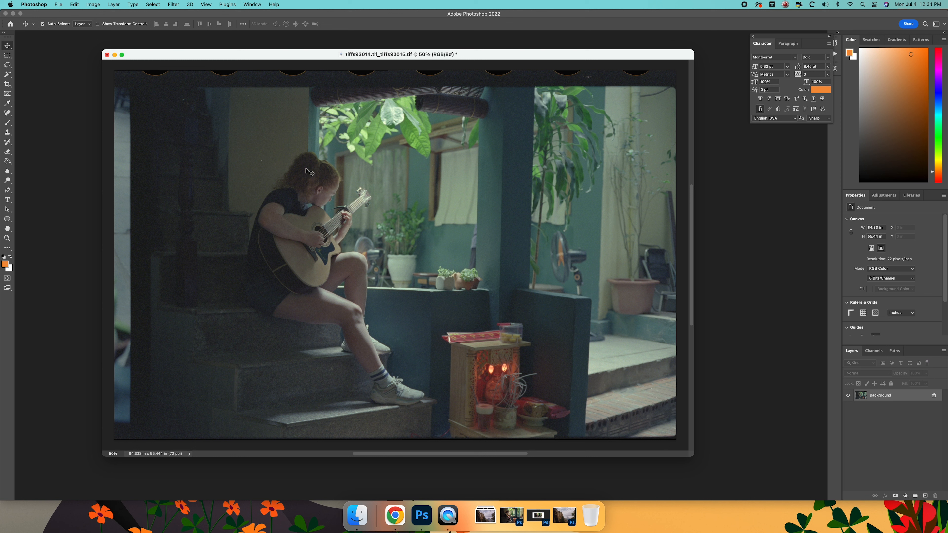
mouse_move(402, 119)
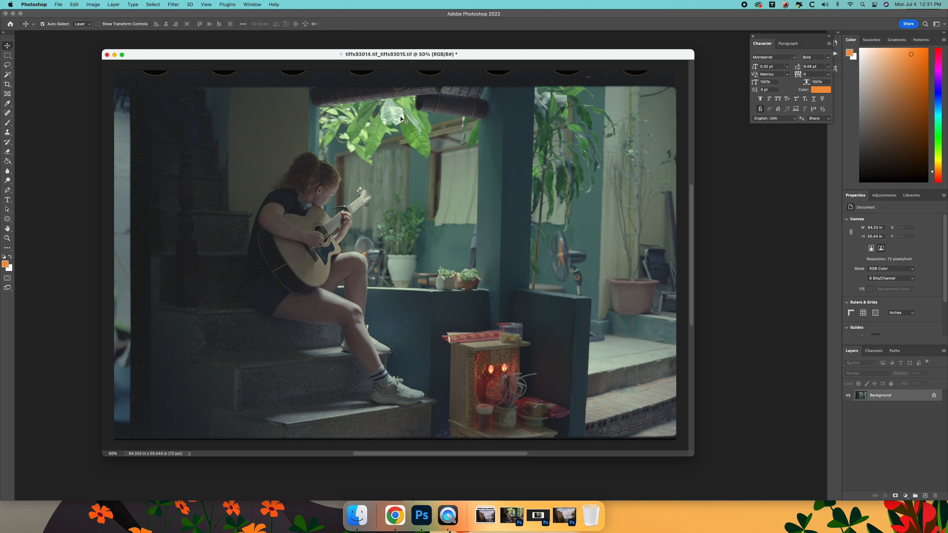
mouse_move(388, 125)
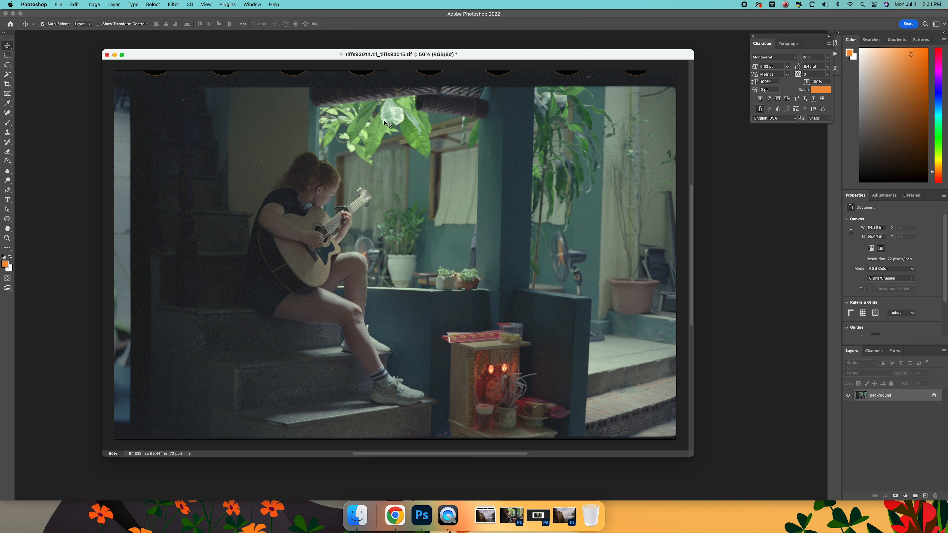
mouse_move(496, 365)
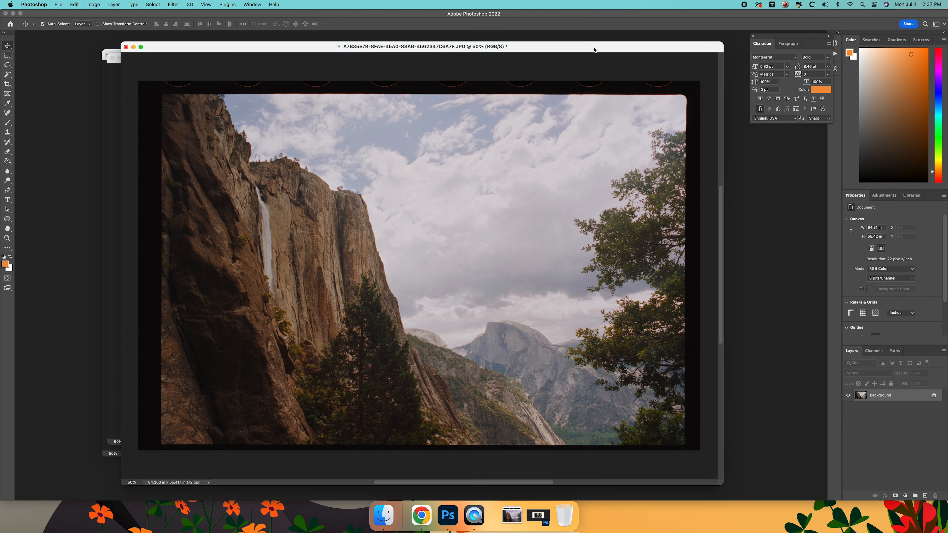
Position the photo window and bring up the Filter menu for the forest river scan.
drag(425, 47, 401, 44)
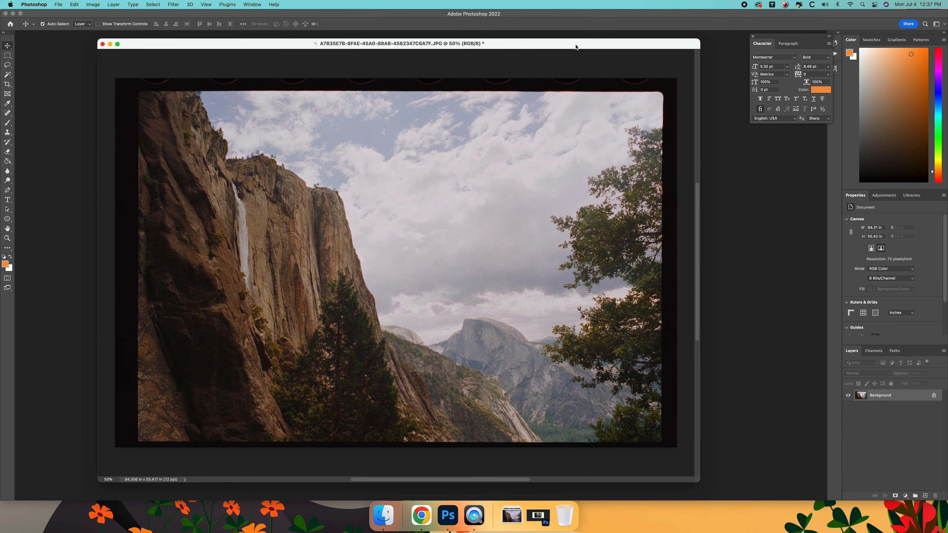
mouse_move(400, 248)
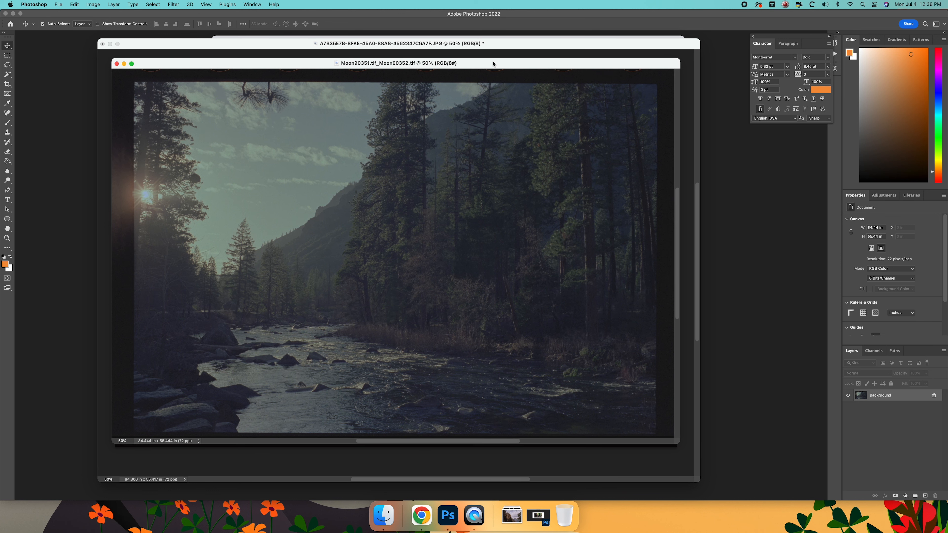
mouse_move(582, 147)
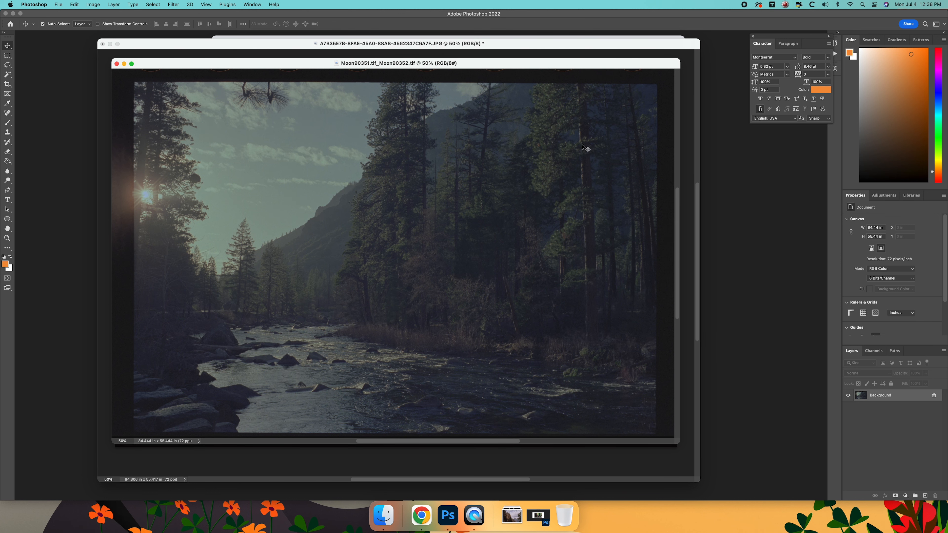
mouse_move(159, 197)
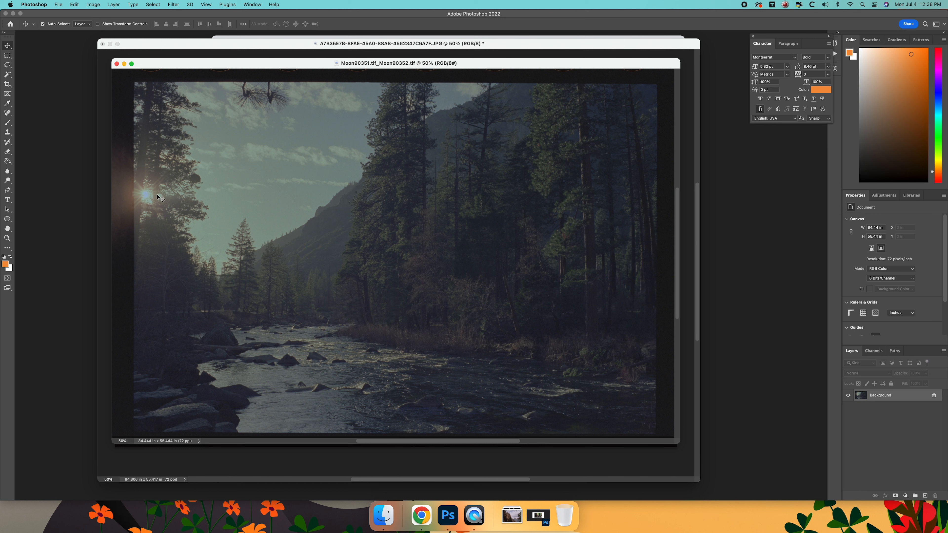
mouse_move(147, 194)
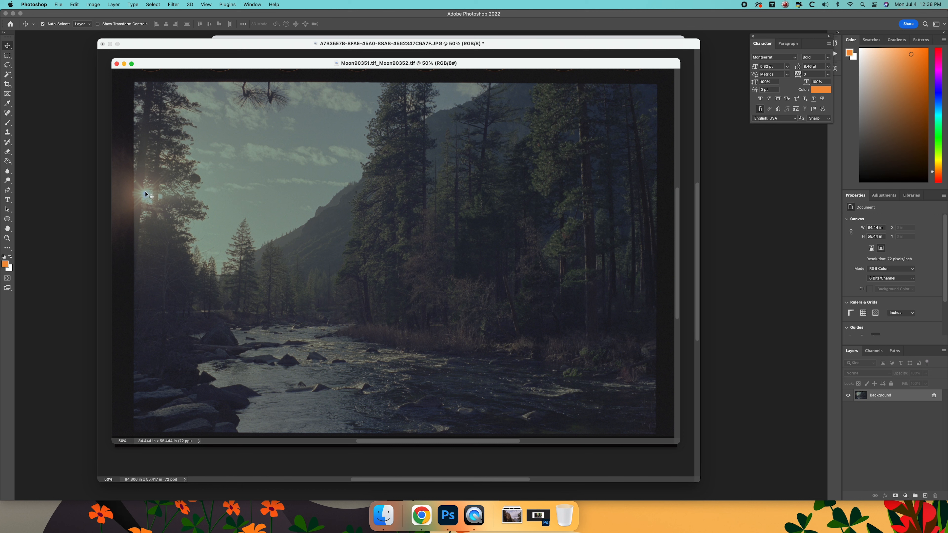
mouse_move(154, 202)
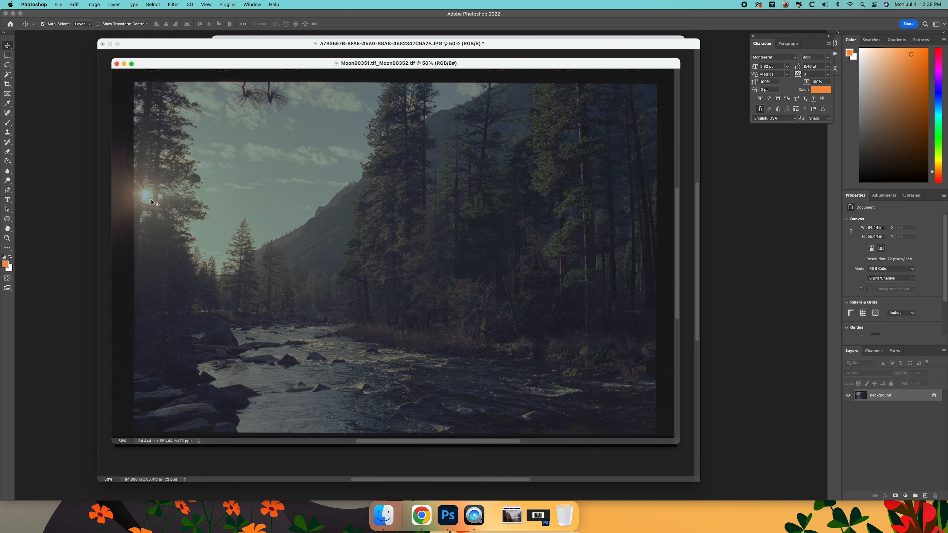
mouse_move(186, 218)
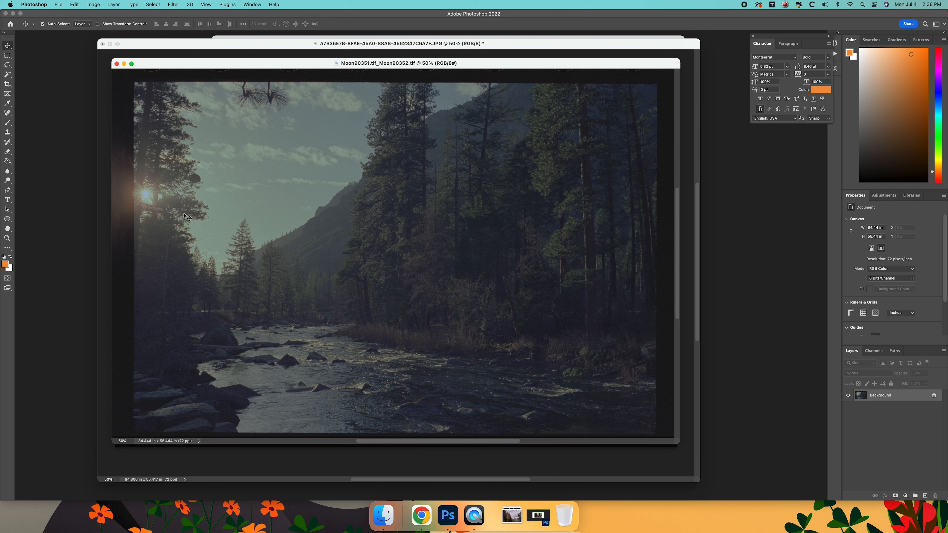
mouse_move(253, 229)
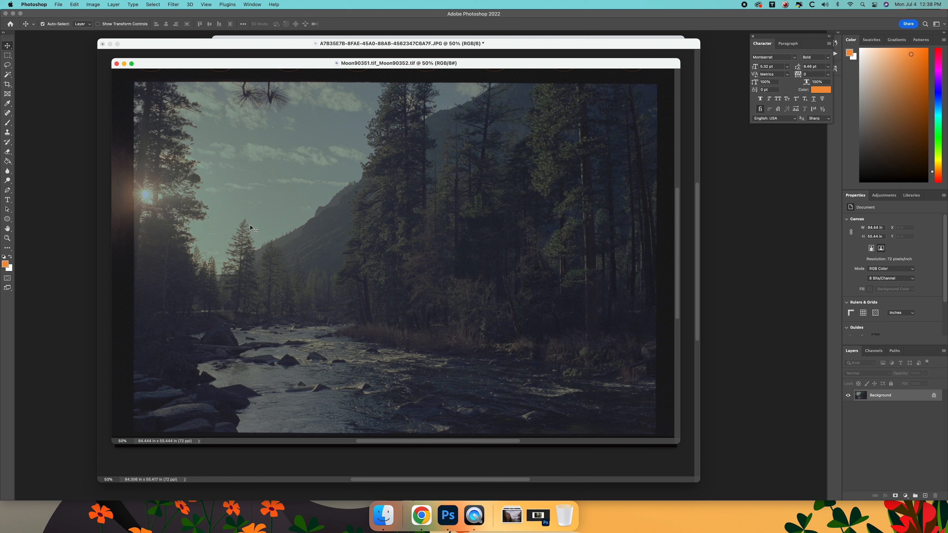
click(173, 4)
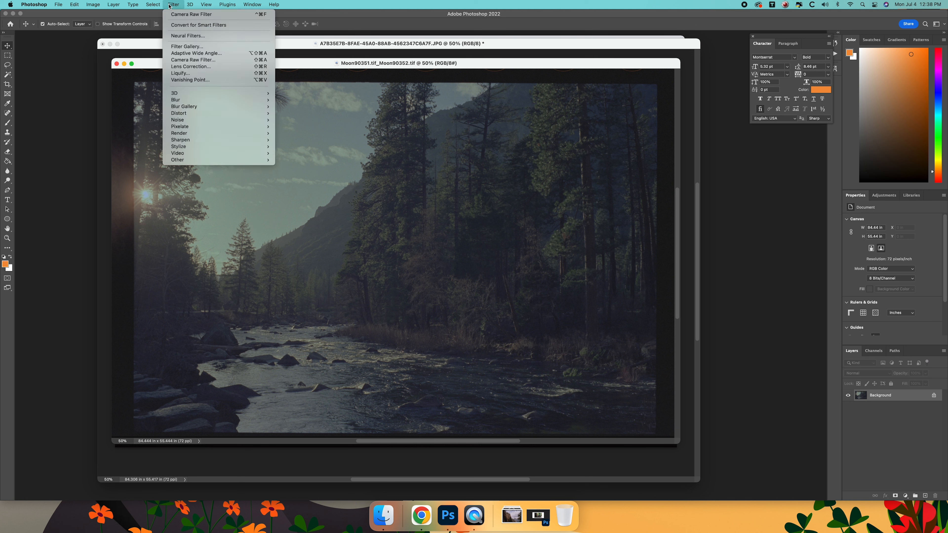
mouse_move(191, 13)
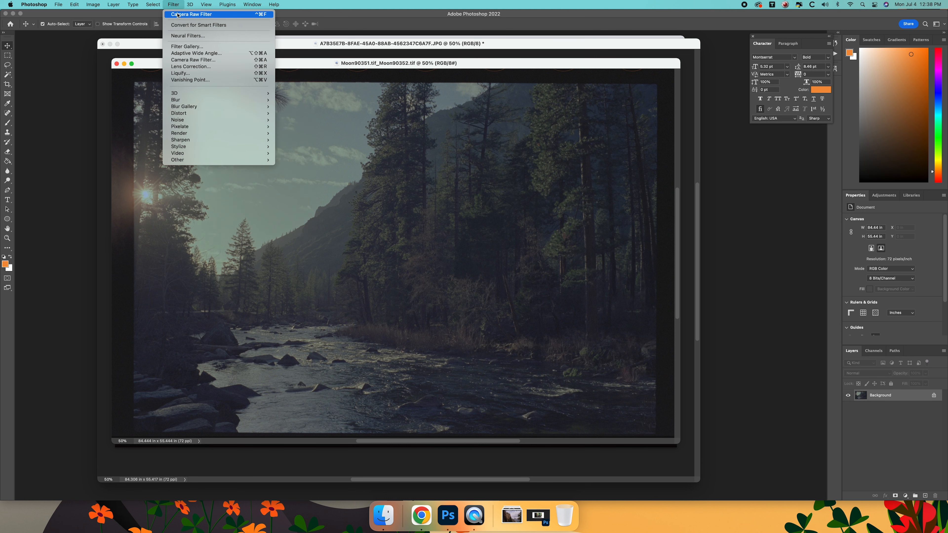
mouse_move(198, 59)
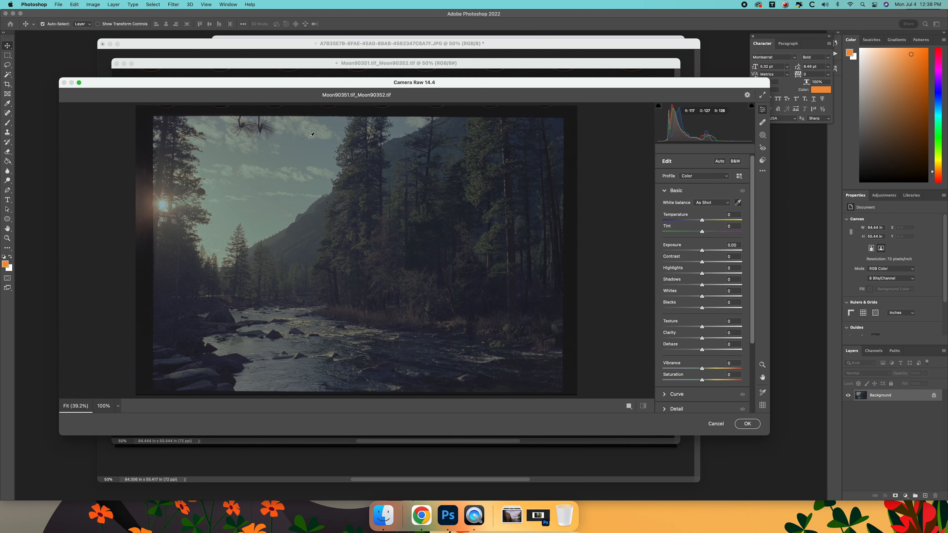
Warm the white balance and set Shadows -100, Whites +58 and Contrast +37 on the forest river scan.
drag(702, 232, 713, 232)
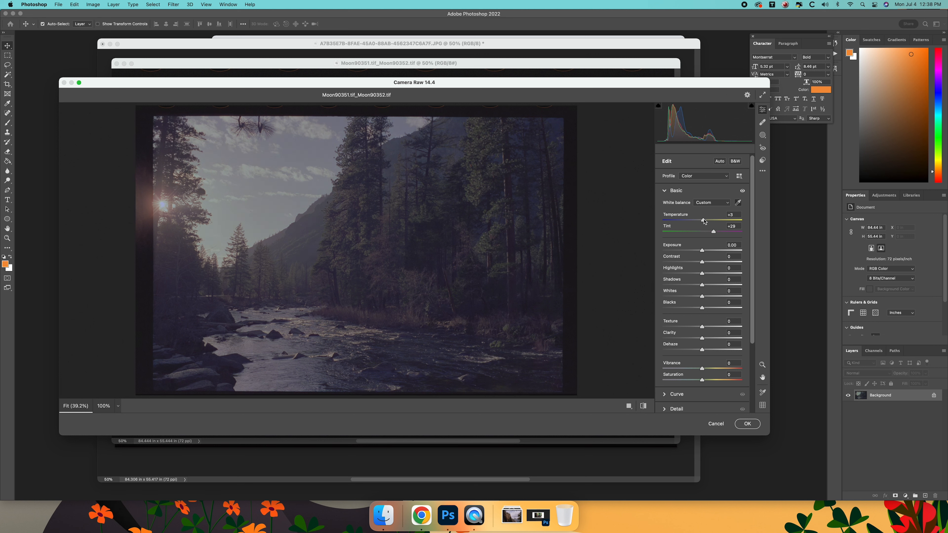
drag(702, 220, 710, 220)
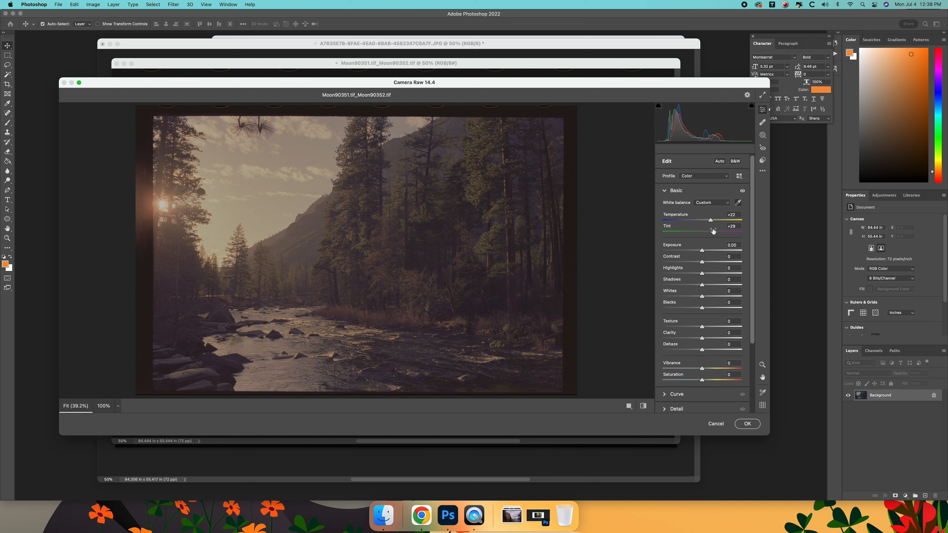
drag(710, 231, 706, 232)
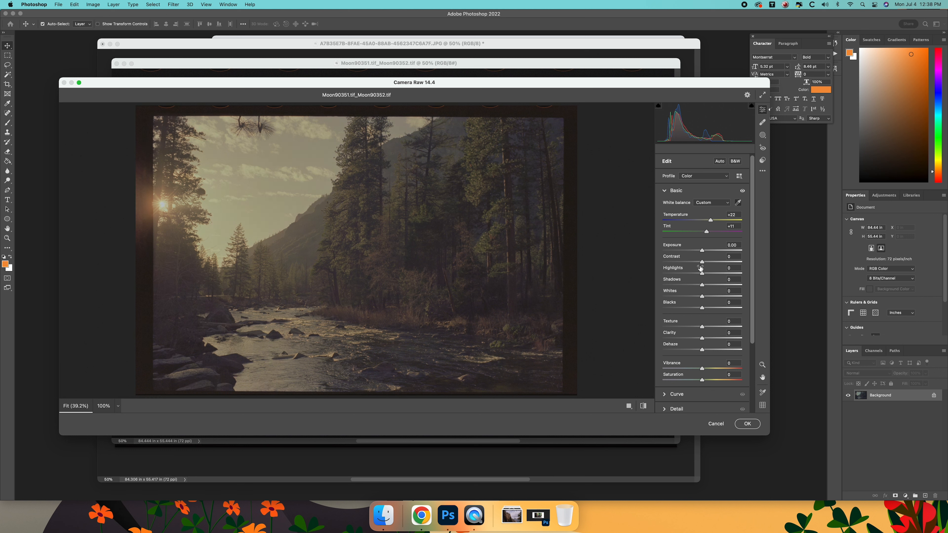
drag(702, 285, 662, 285)
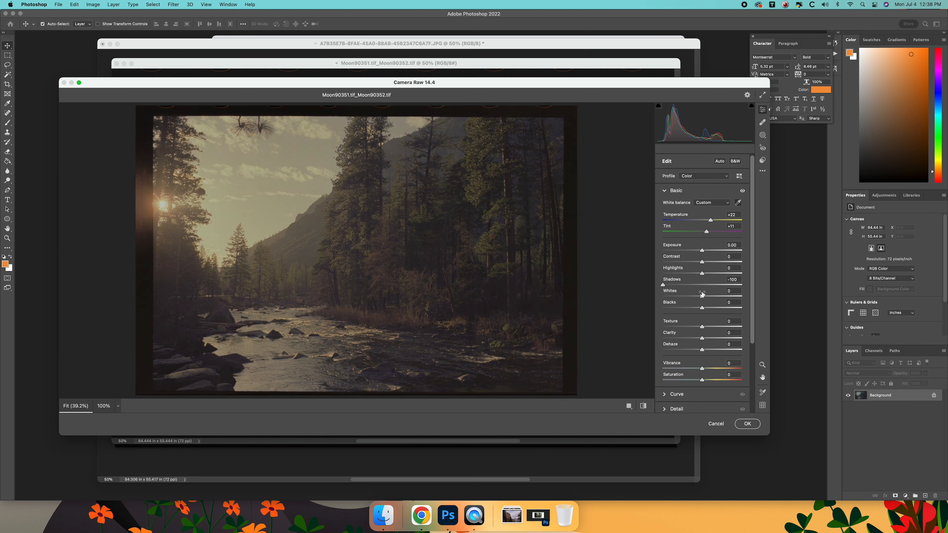
drag(702, 294, 725, 295)
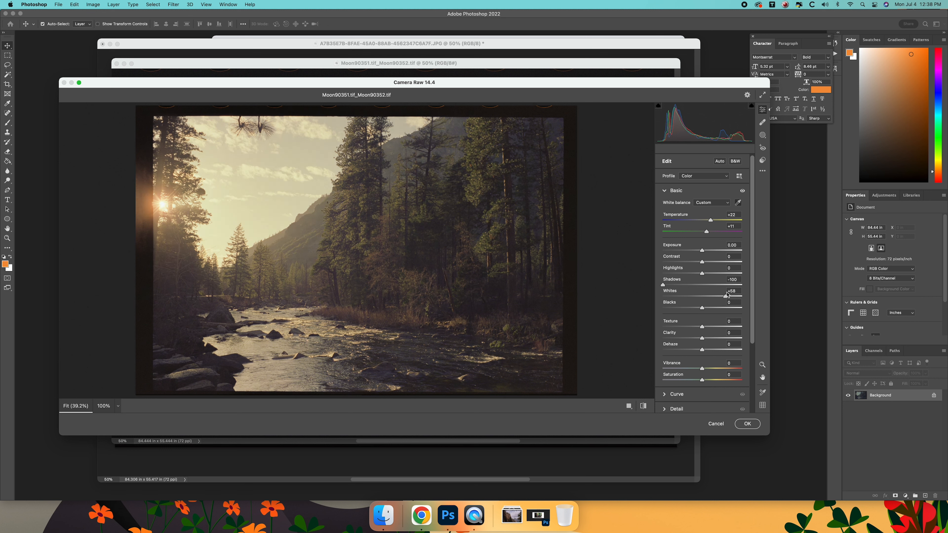
drag(726, 297, 729, 297)
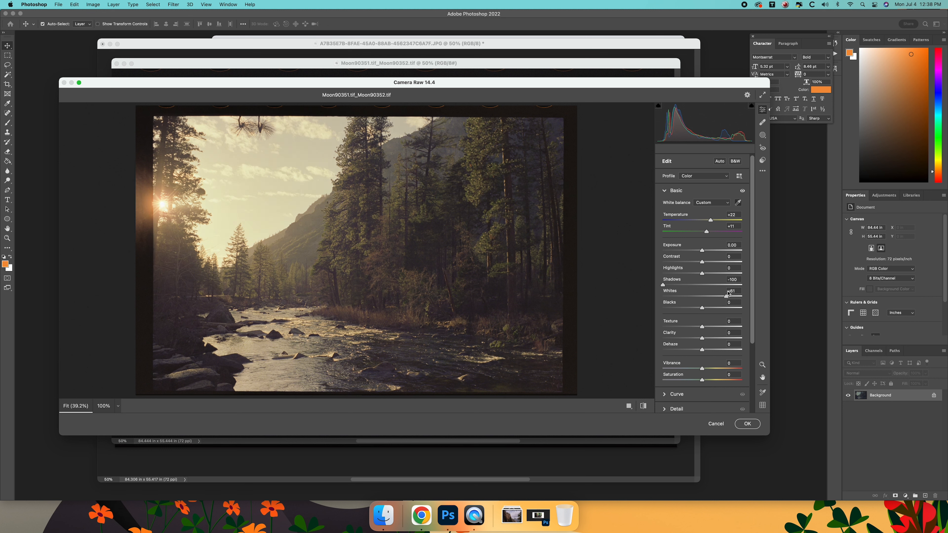
drag(727, 295, 719, 295)
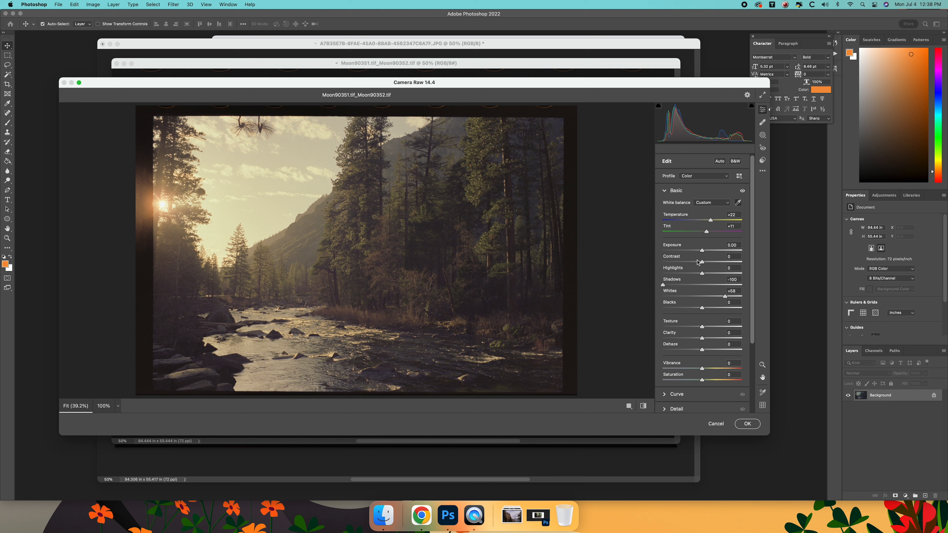
drag(703, 262, 723, 262)
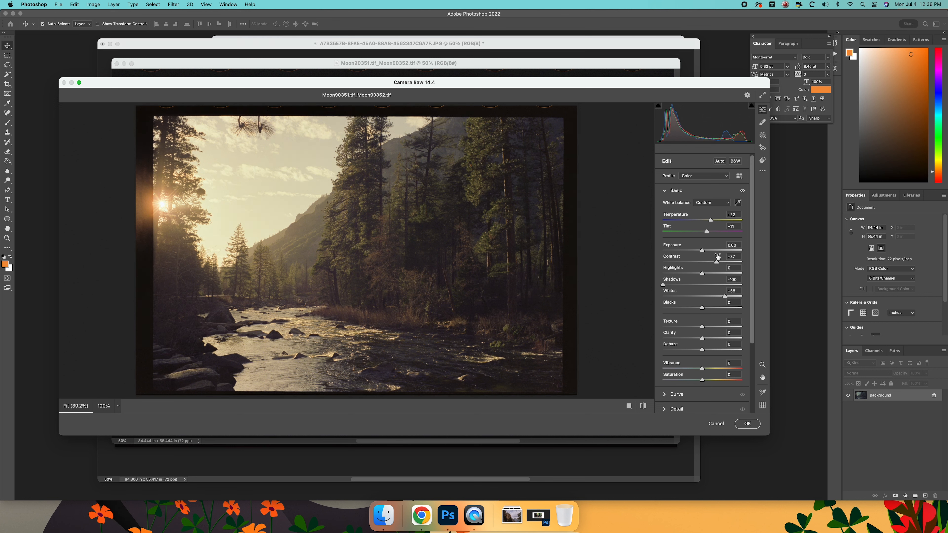
Settle on Temperature +22, Tint +14, Exposure +0.15 and Blacks -13, then apply the grade with OK.
drag(710, 220, 705, 221)
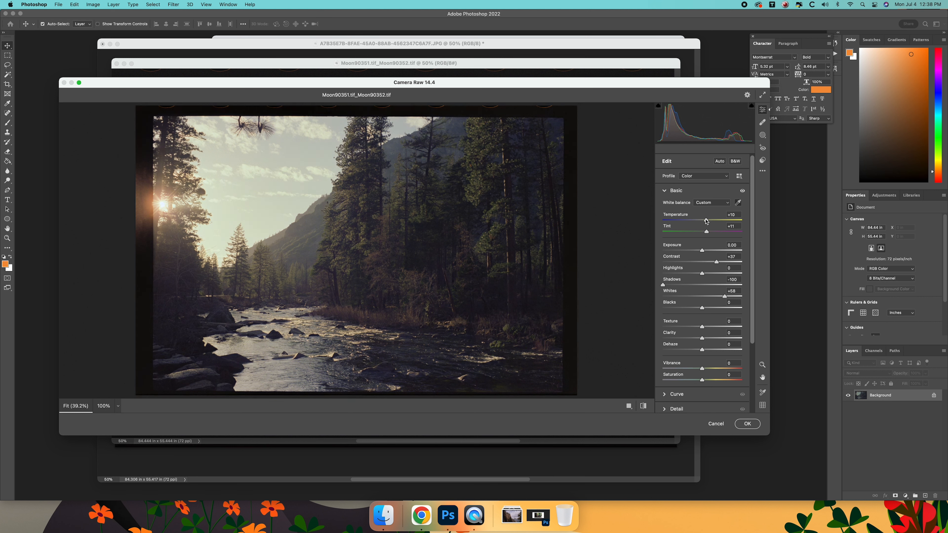
drag(706, 221, 700, 220)
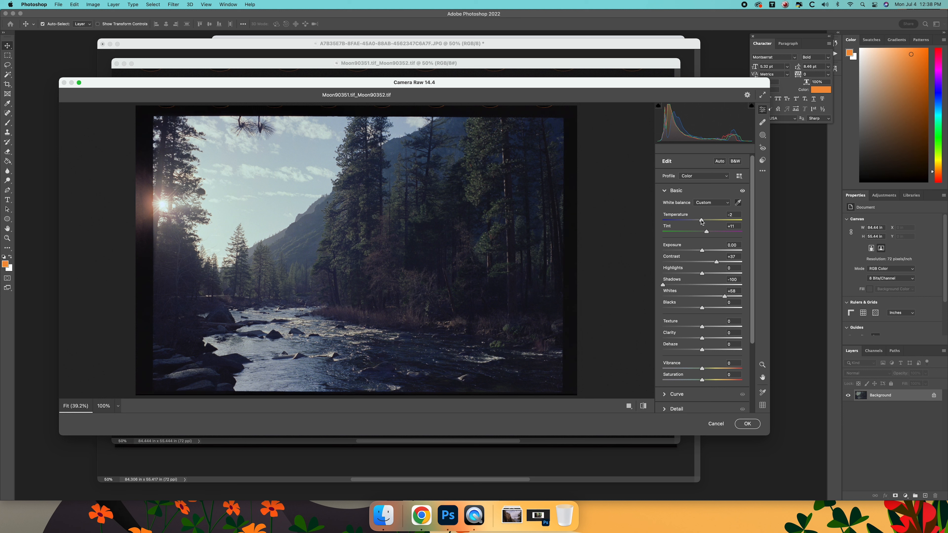
drag(716, 221, 700, 220)
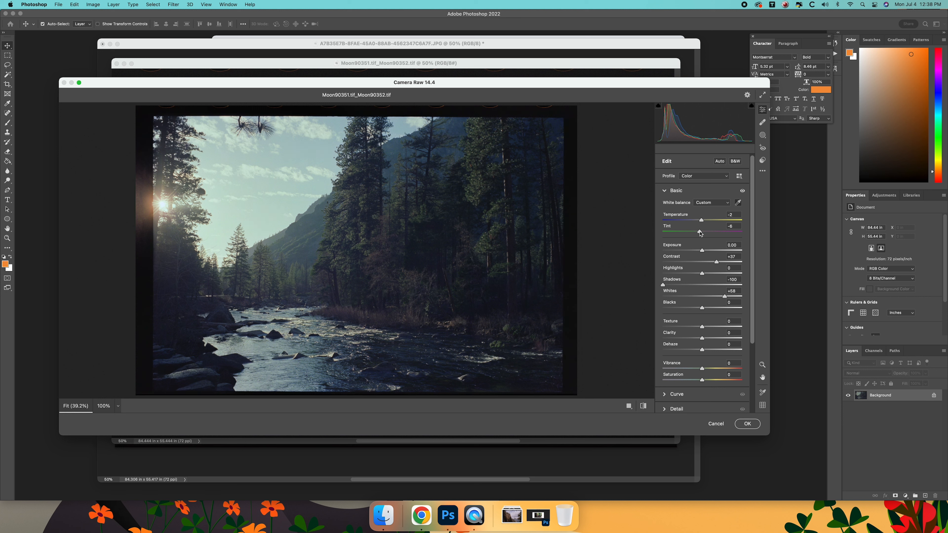
drag(698, 233, 704, 233)
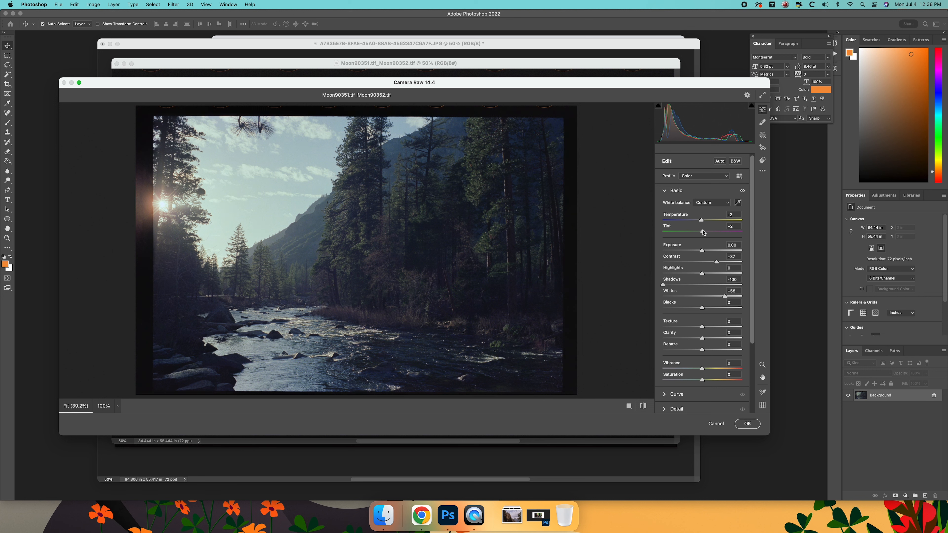
drag(702, 232, 703, 232)
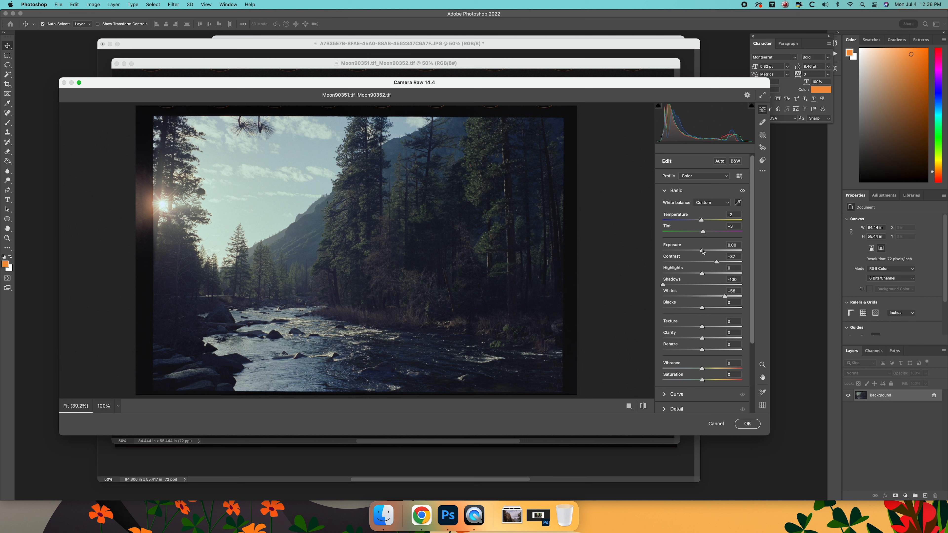
drag(702, 250, 705, 251)
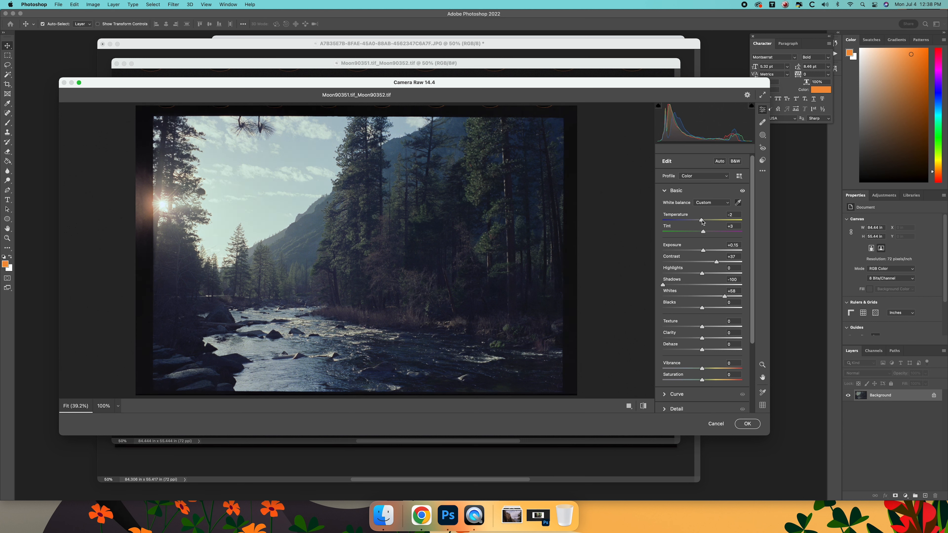
drag(701, 220, 715, 221)
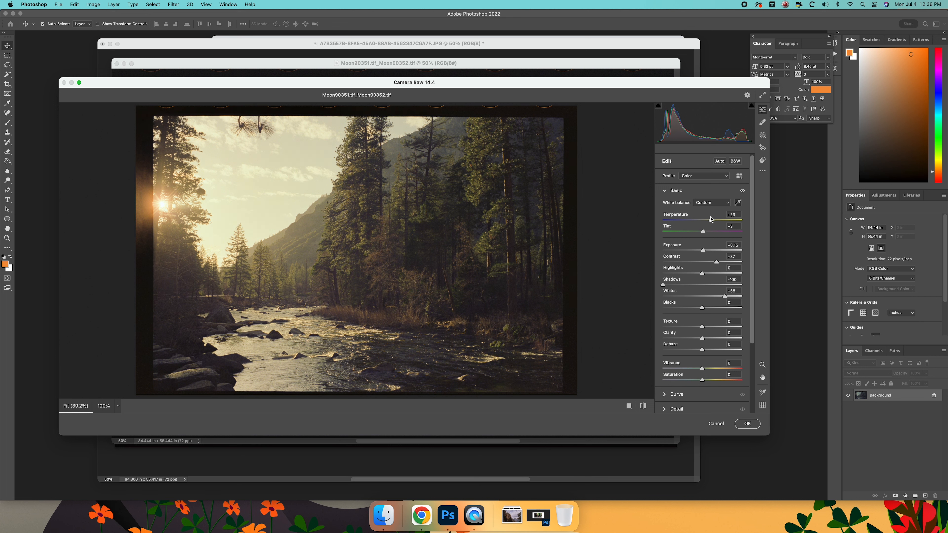
drag(702, 231, 709, 231)
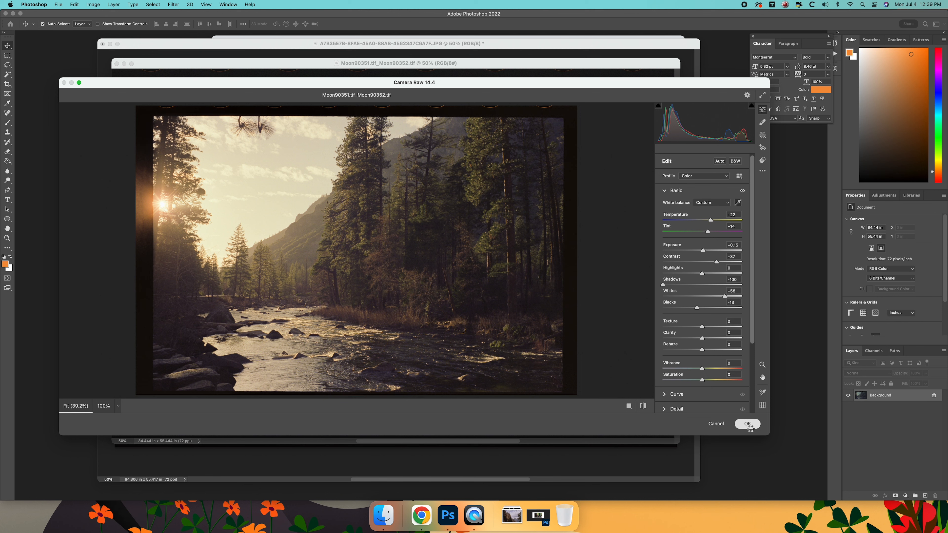
click(747, 423)
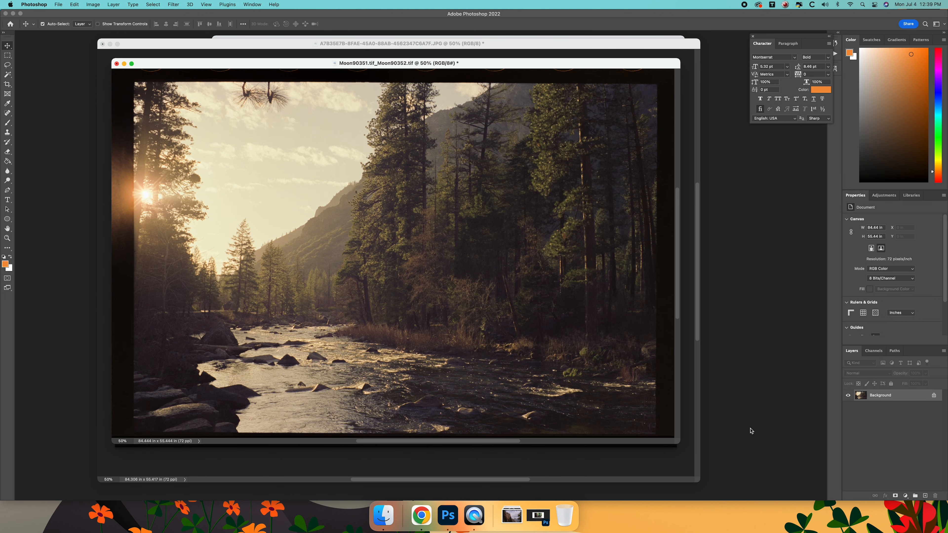